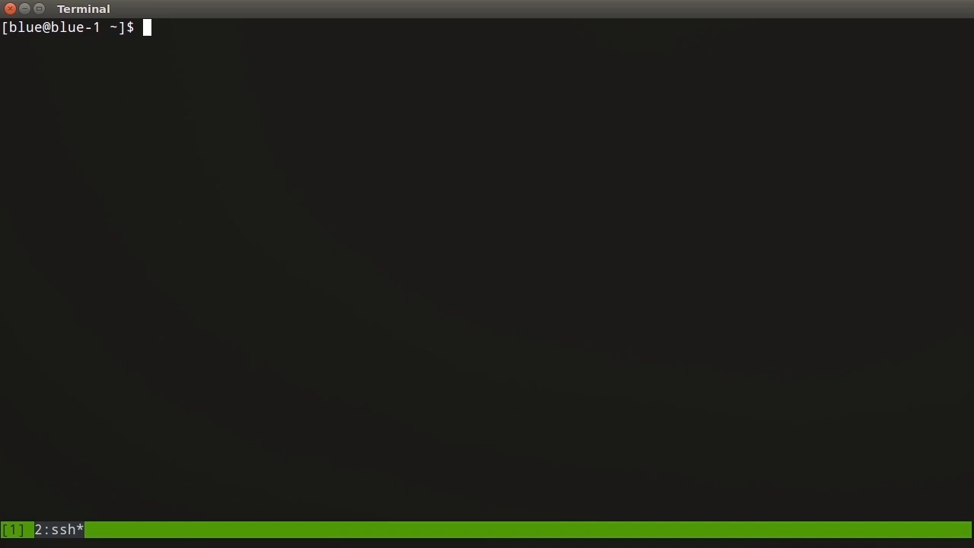
Run kite-dataset partition-config with timestamp:year, timestamp:month and movieId:hash[32].
text(kite-)
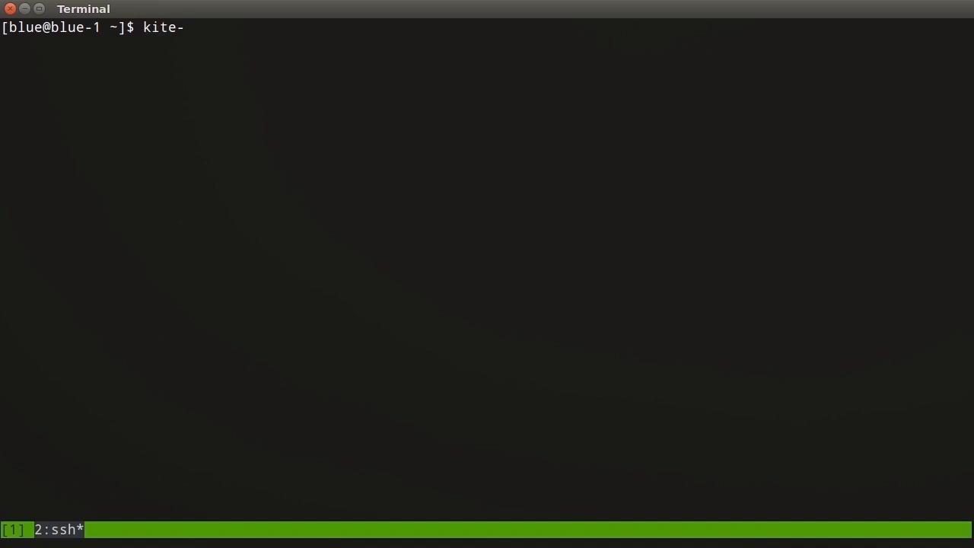
text(dataset par)
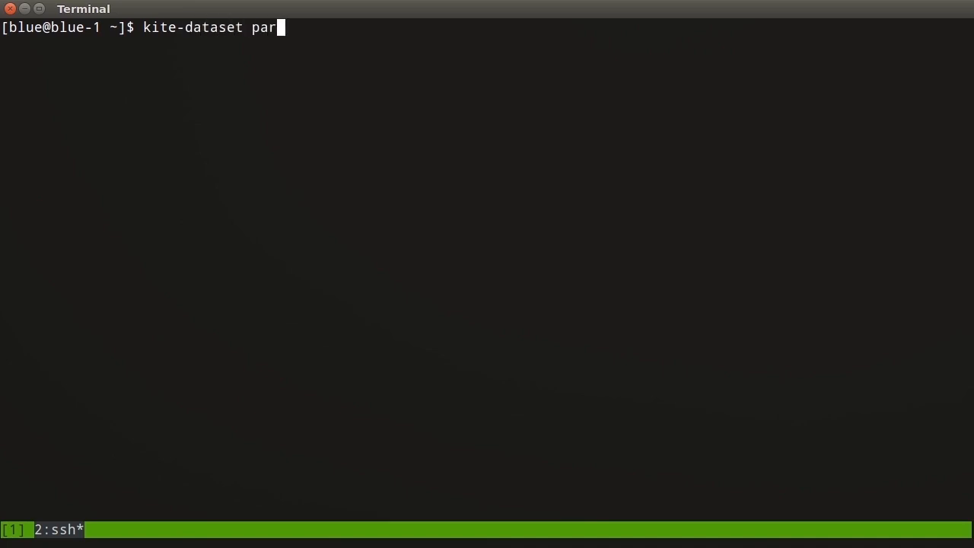
text(tition-config time)
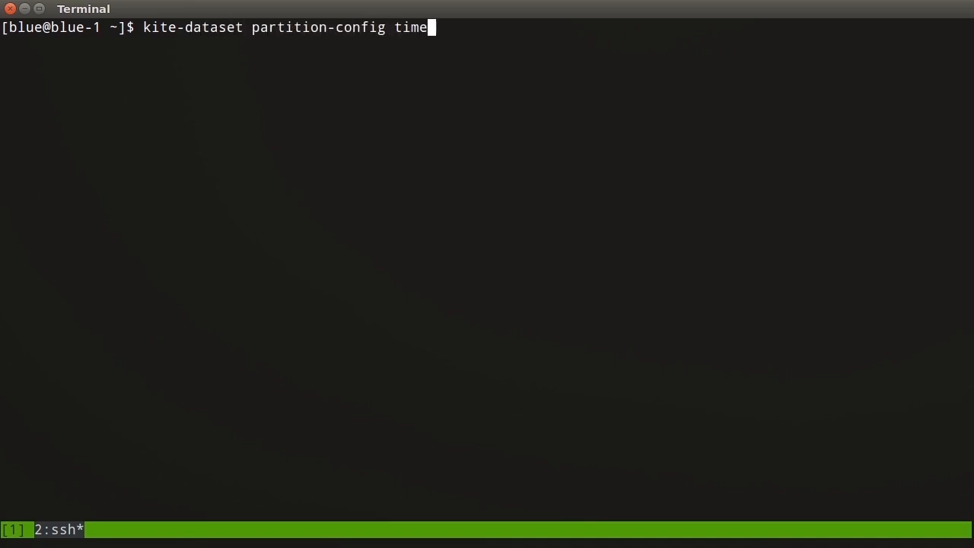
text(stamp:year tim)
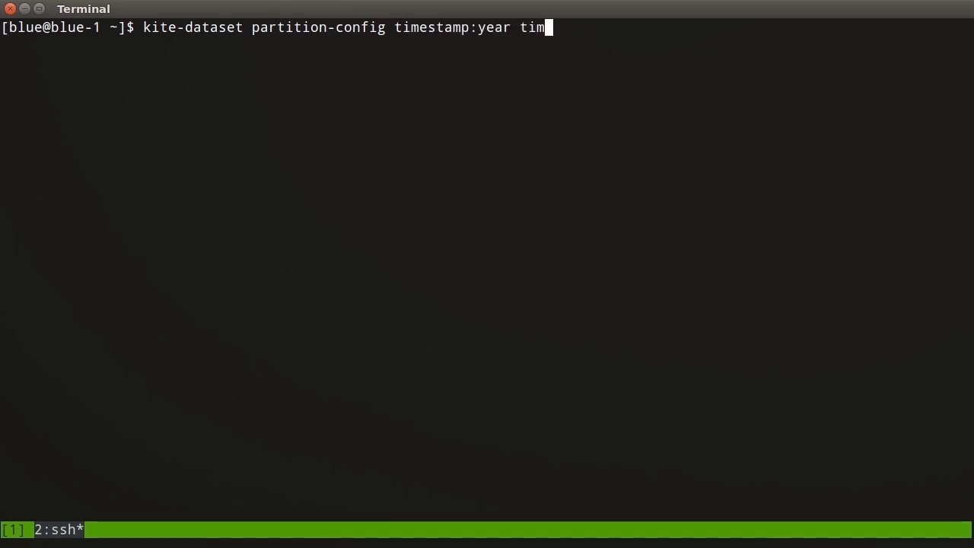
text(estamp:mon)
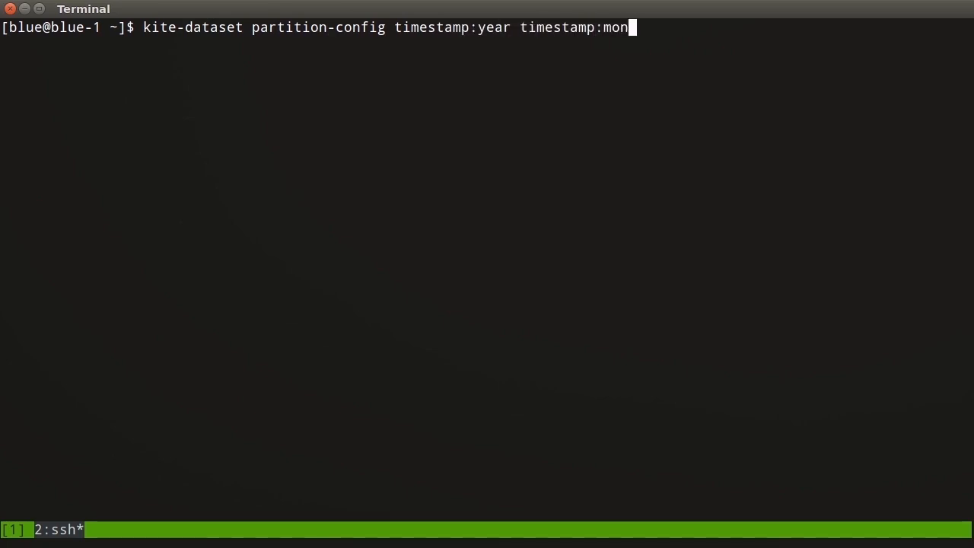
text(th movieI)
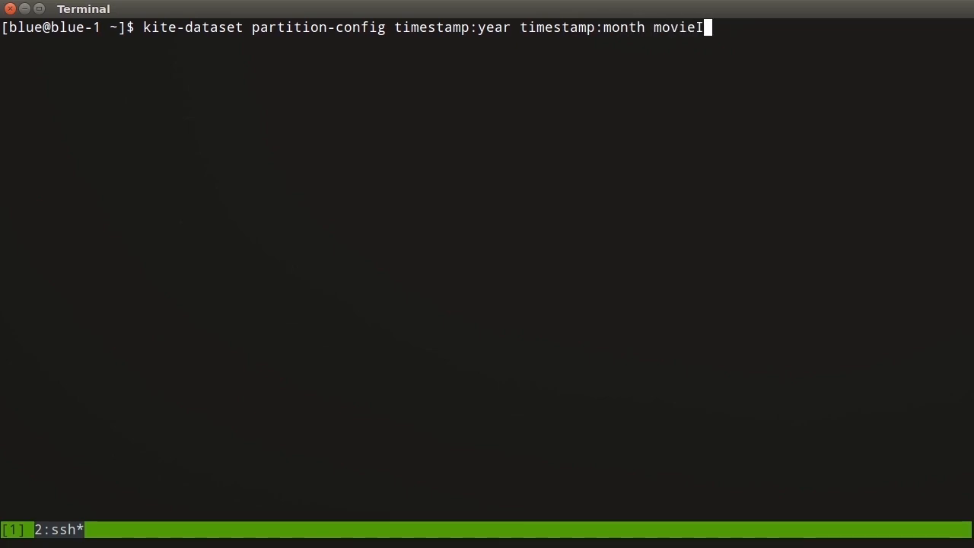
text(:hash[)
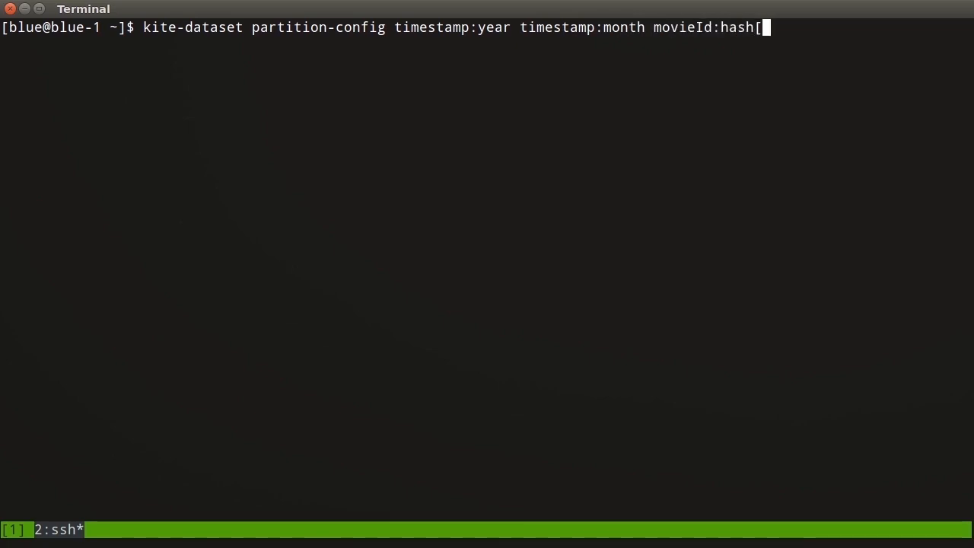
text(32])
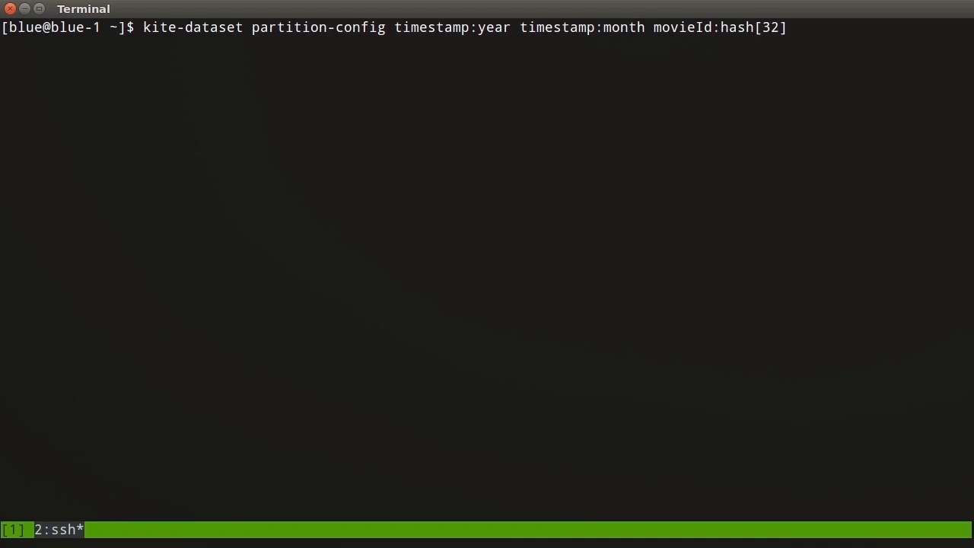
key(Return)
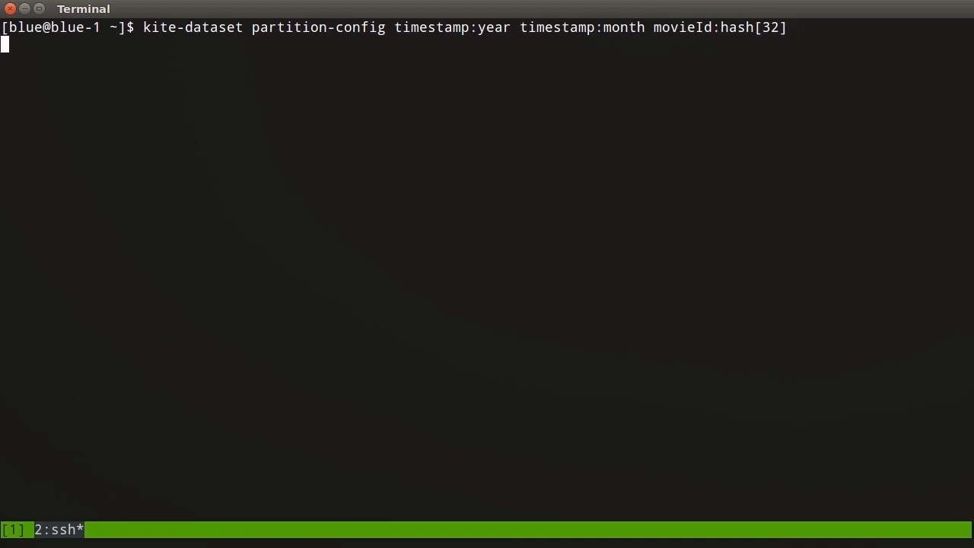
Rerun it with schema ml-20m/rating.avsc, saving the config to year-month-id.json.
key(Return)
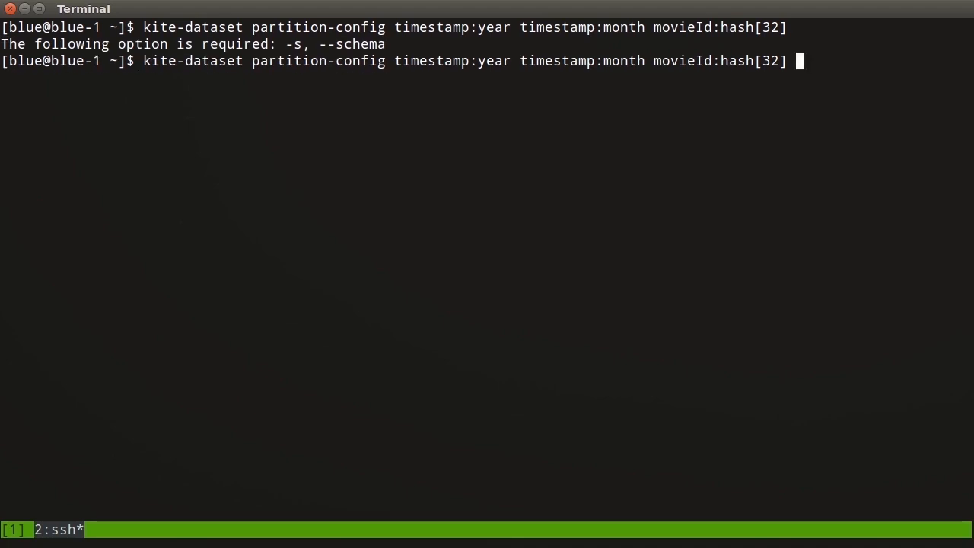
text(-s)
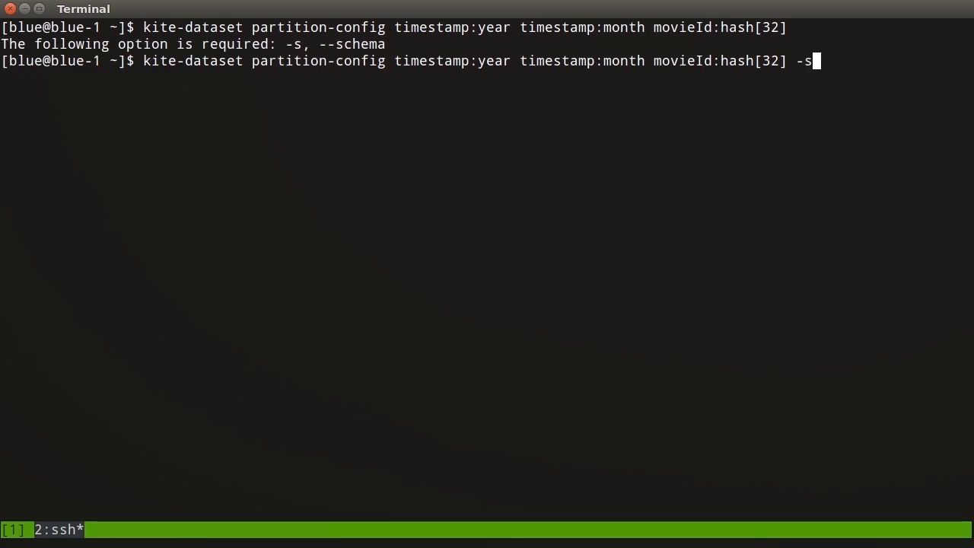
text(ml-20m/ra)
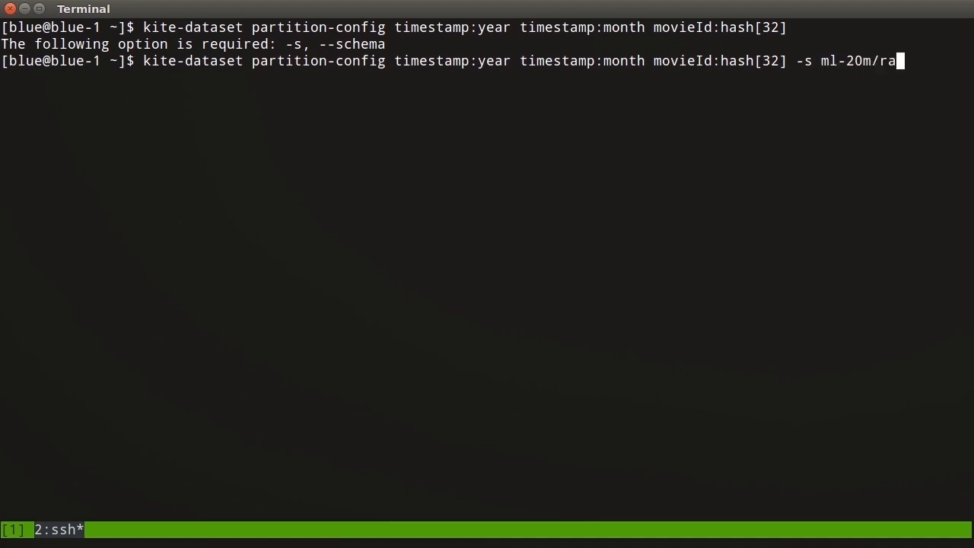
text(ting.avsc)
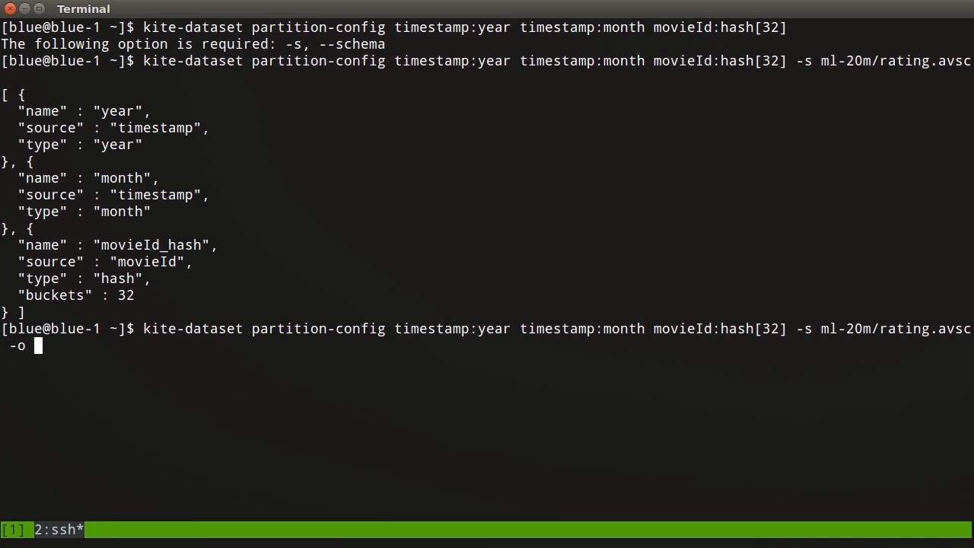
text(year-month-id.)
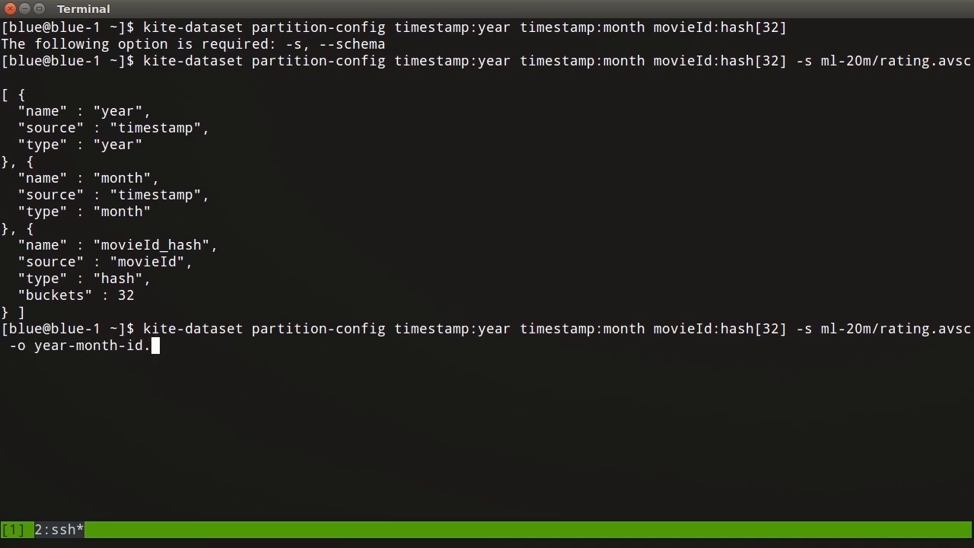
text(json)
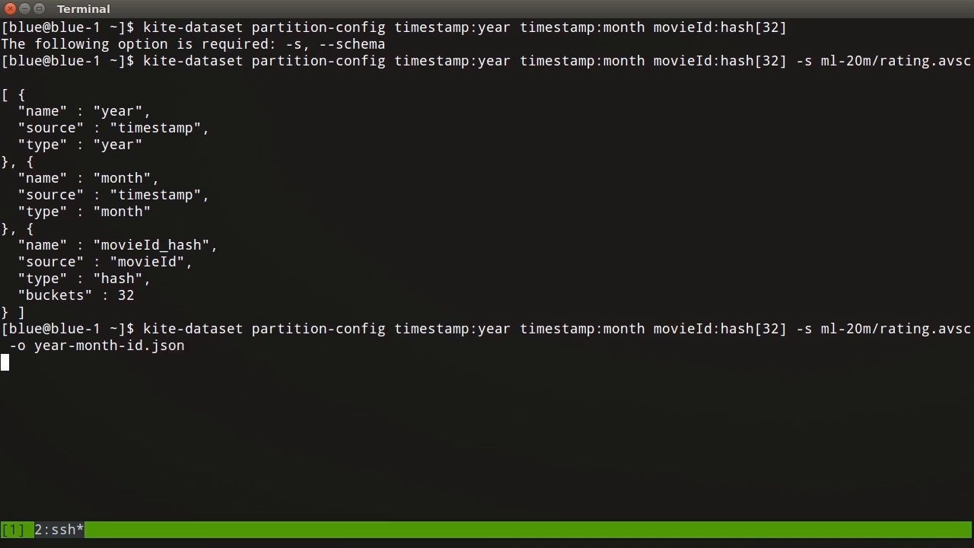
key(Return)
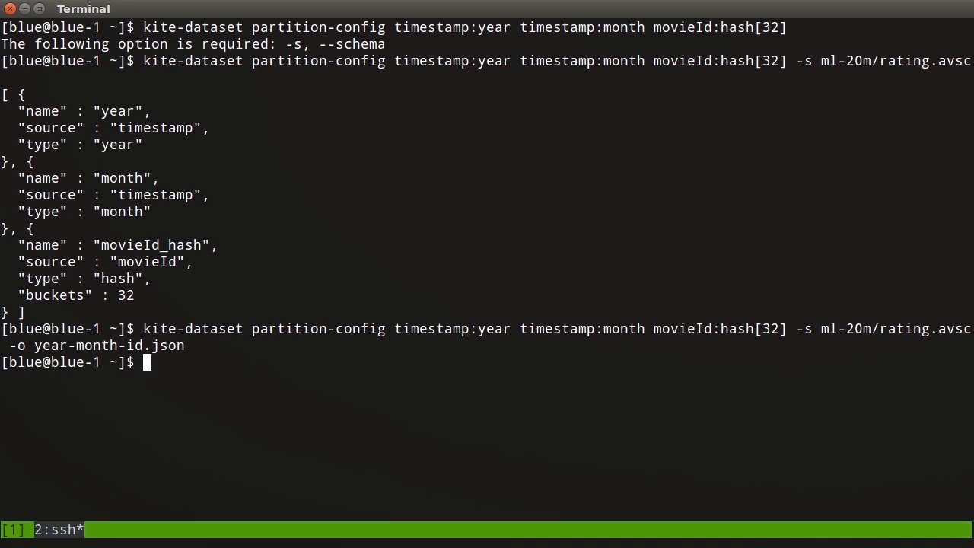
text(vim year-month-id.json)
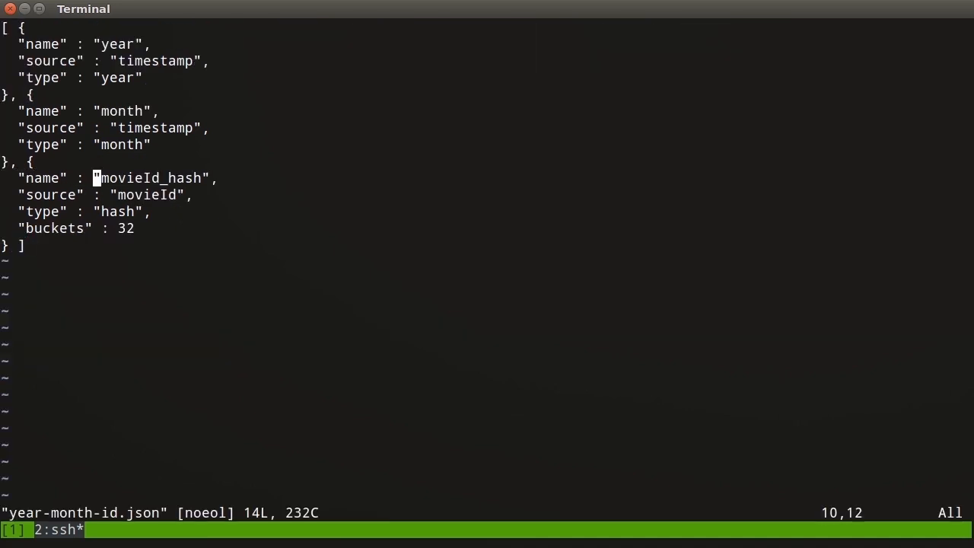
key(Right)
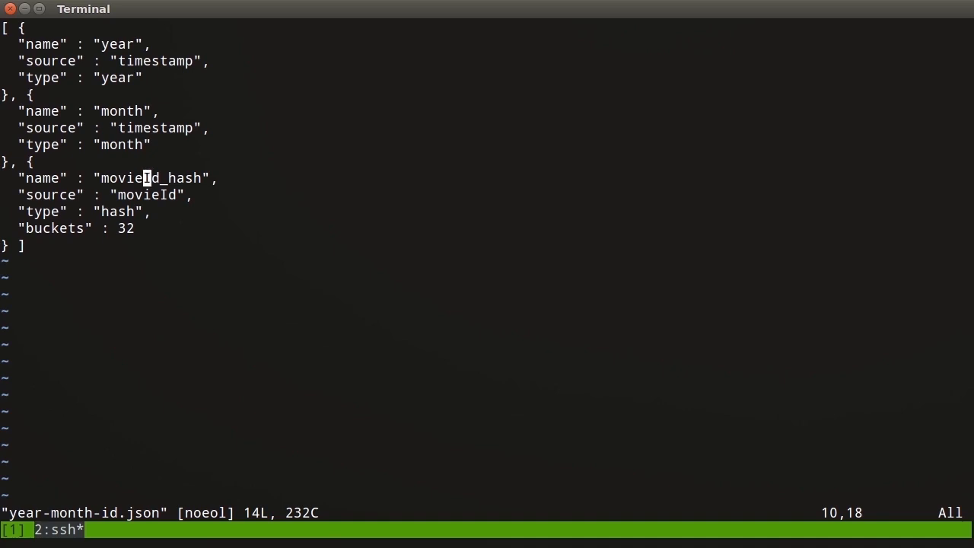
text(_)
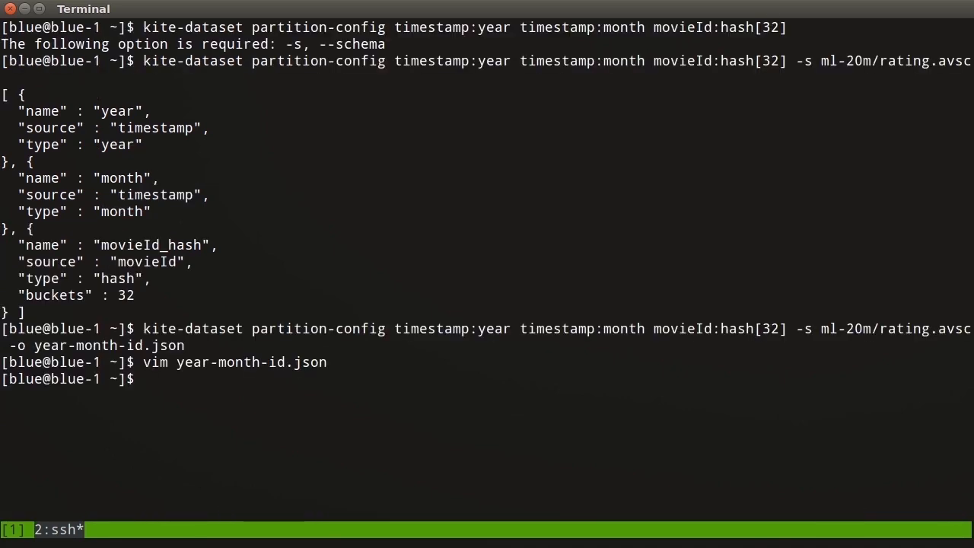
Enter a ratings_by_id dataset create command using ml-20m/rating.avsc and year-month-id.json, then interrupt it.
text(kite-dataset creat)
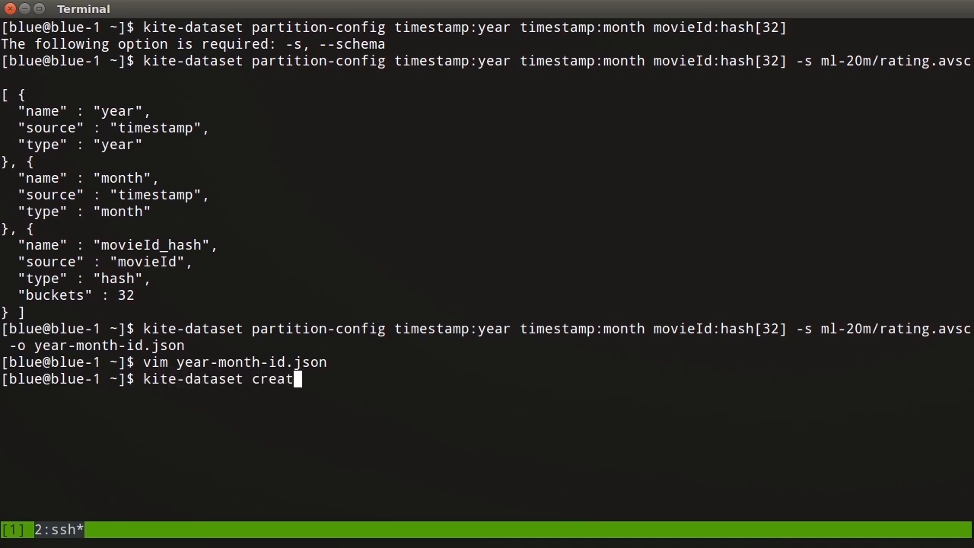
text(e ratings_by_)
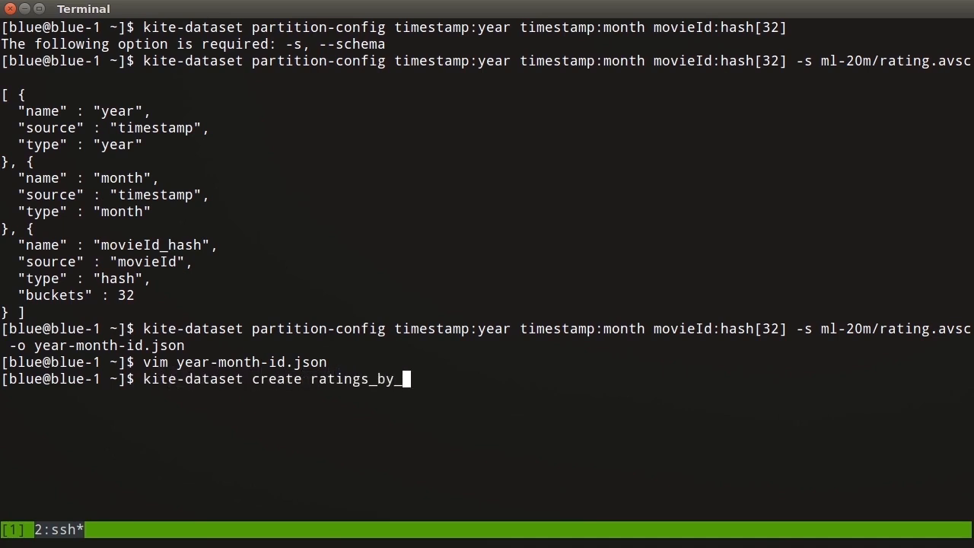
text(id -s ml-20m)
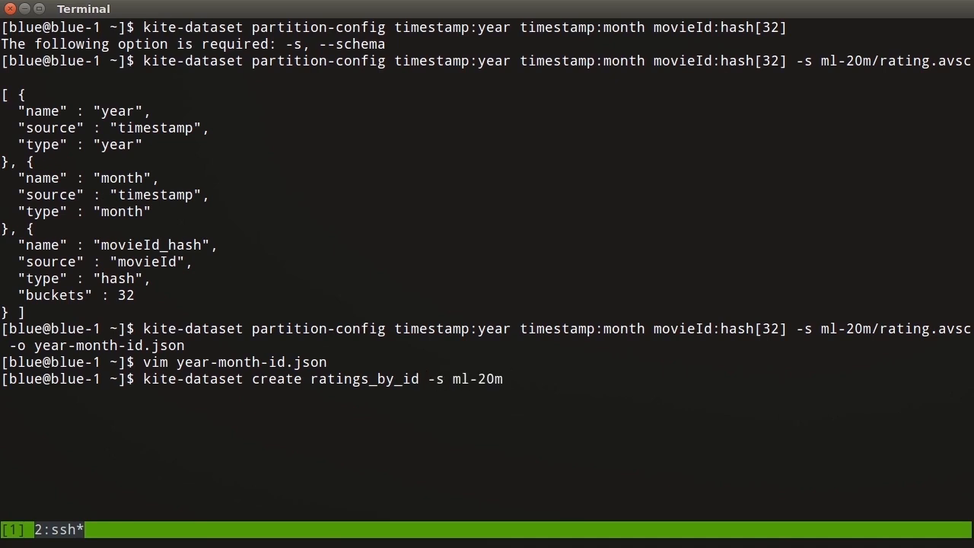
text(/rating.a)
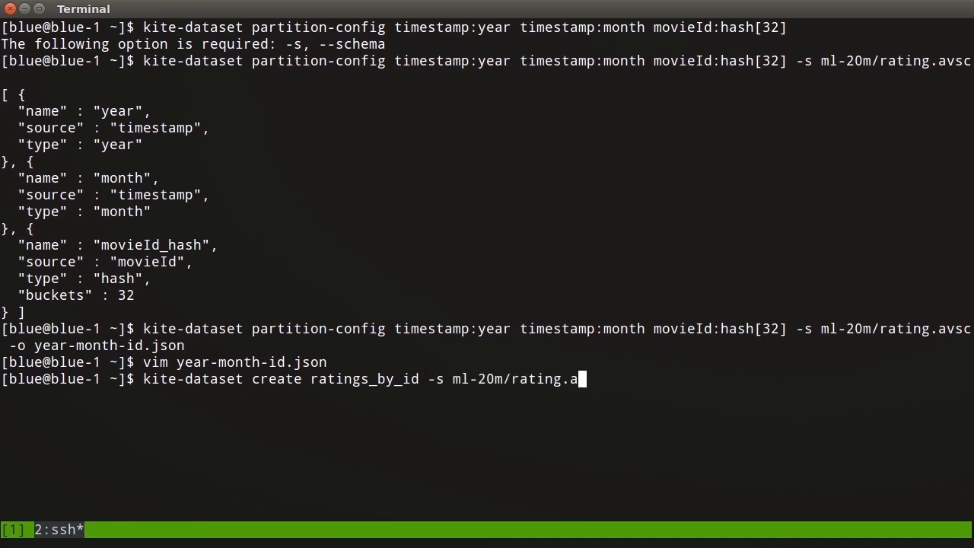
text(vsc -)
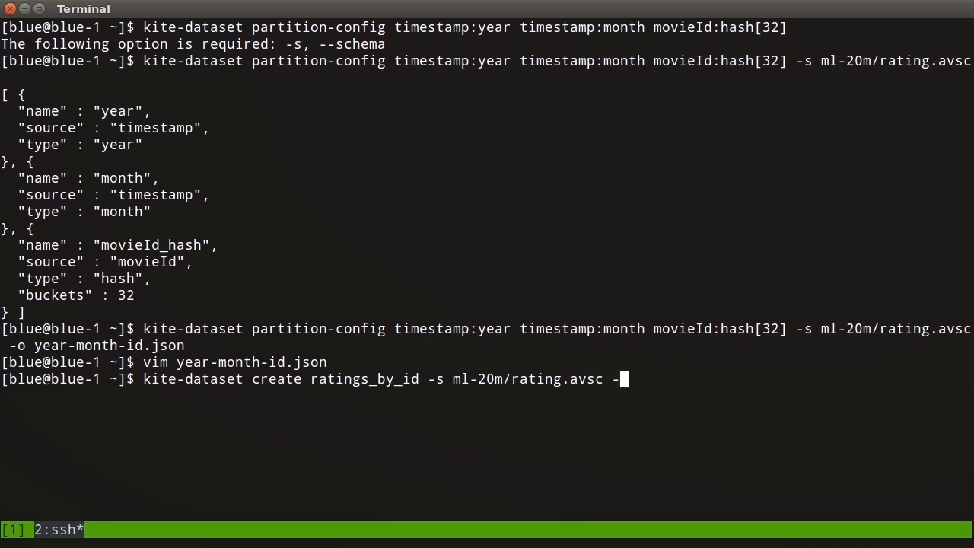
text(p year-m)
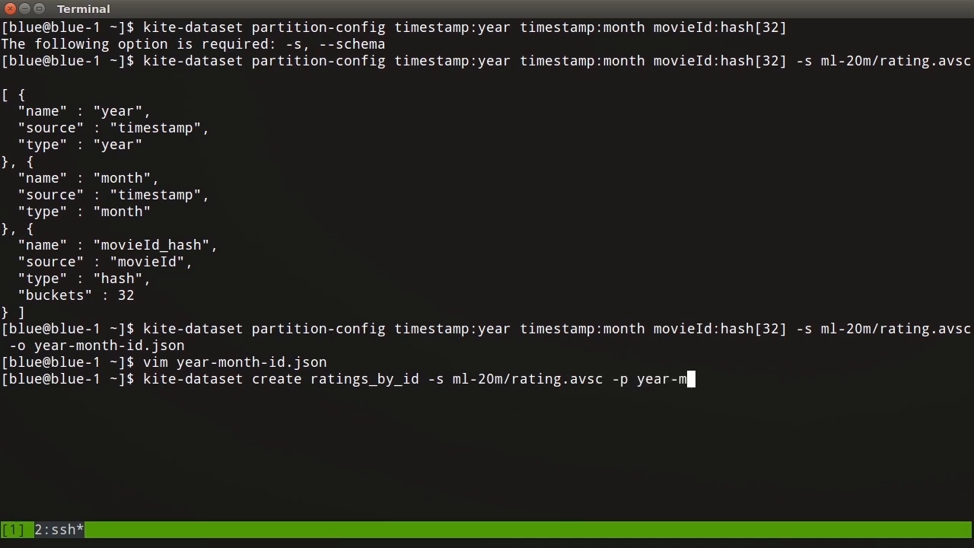
text(onth-id.json)
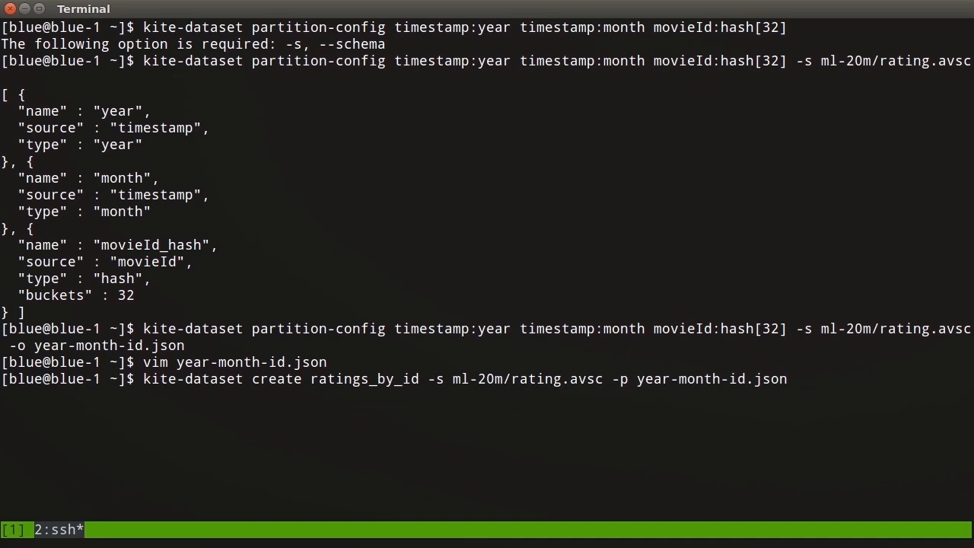
key(ctrl+c)
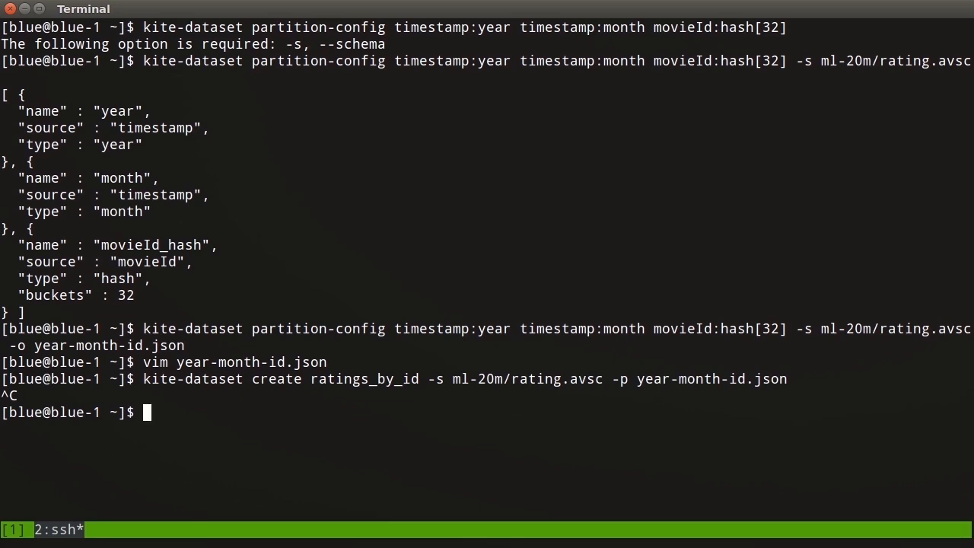
Enter 'kite-dataset copy ratings ratings_by_id', then interrupt it with Ctrl+C.
text(k)
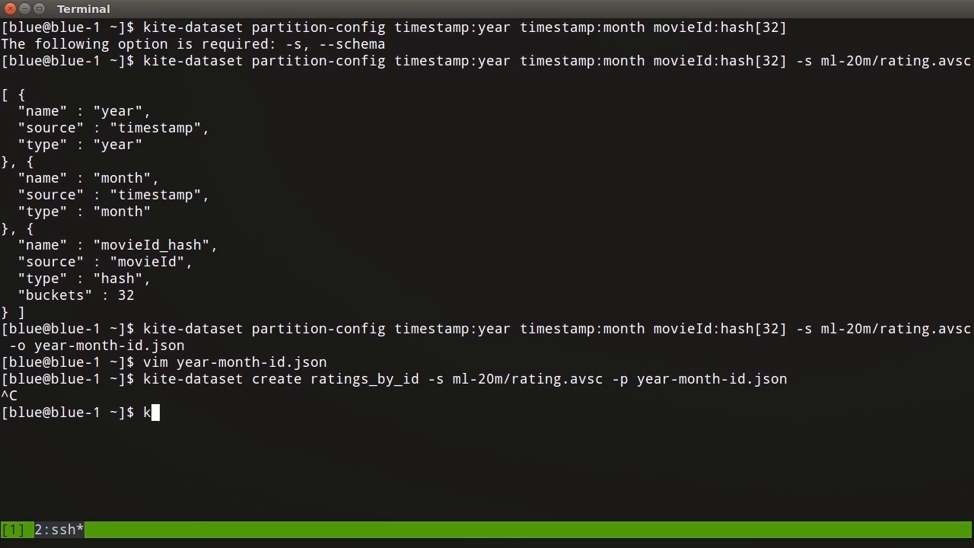
text(ite-dataset copy)
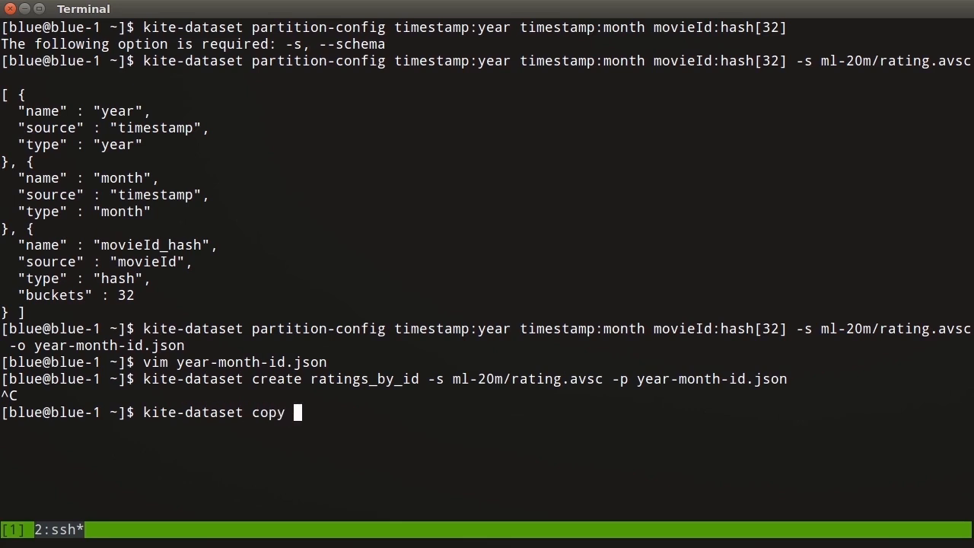
text(ratings r)
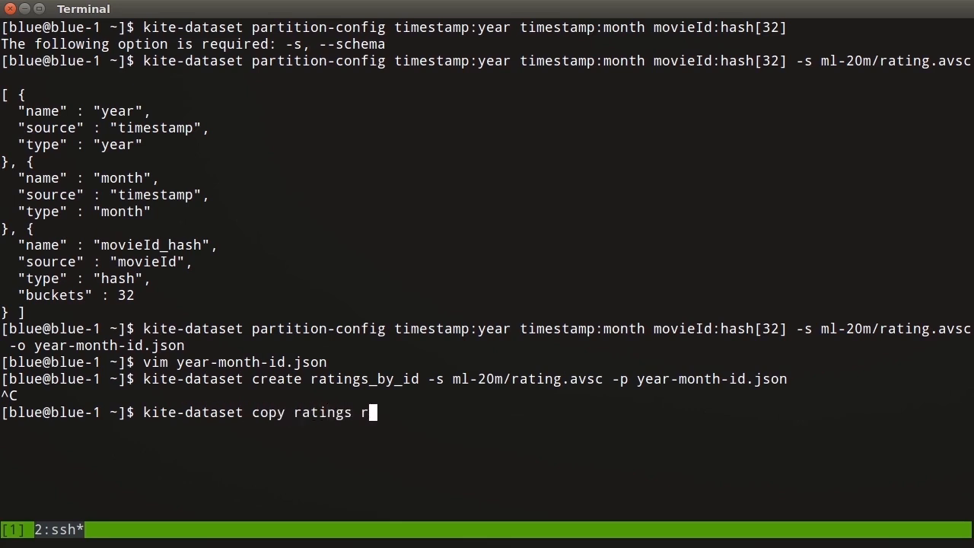
text(atings_by_id)
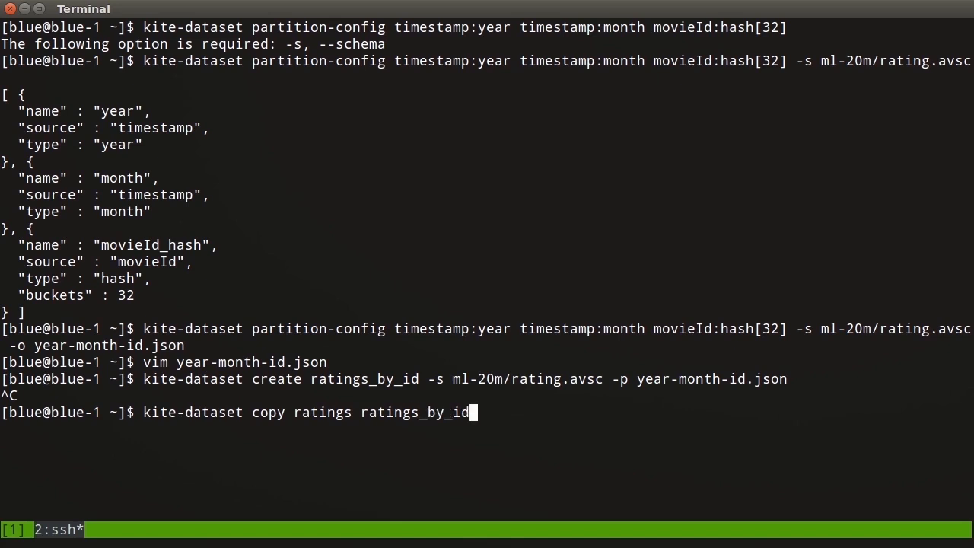
key(ctrl+c)
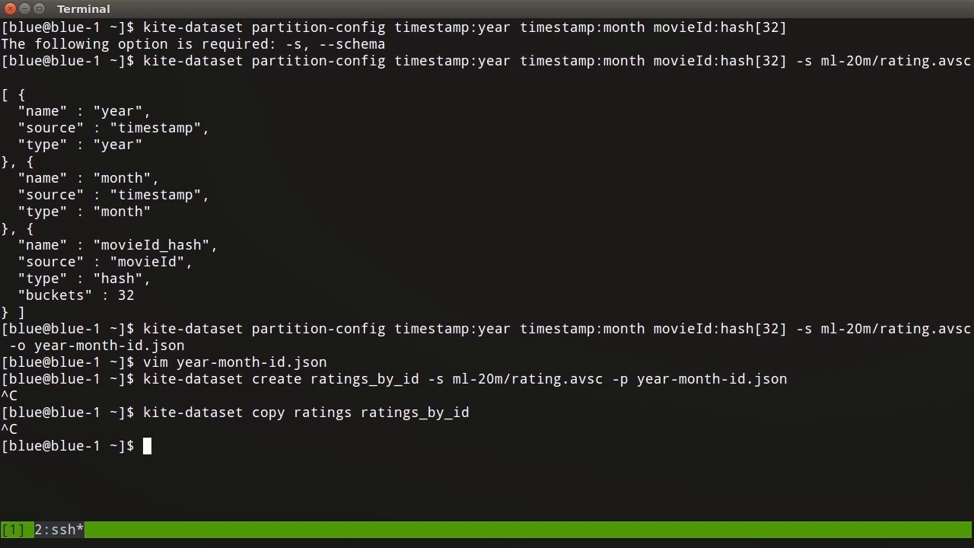
Start impala-shell on blue-3, invalidate metadata and list the tables.
text(impala)
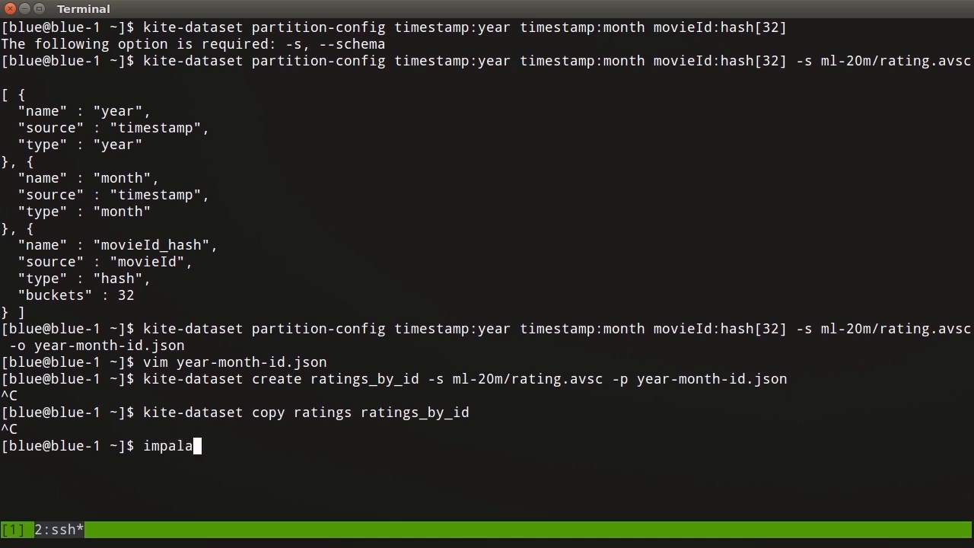
text(-shell -i b)
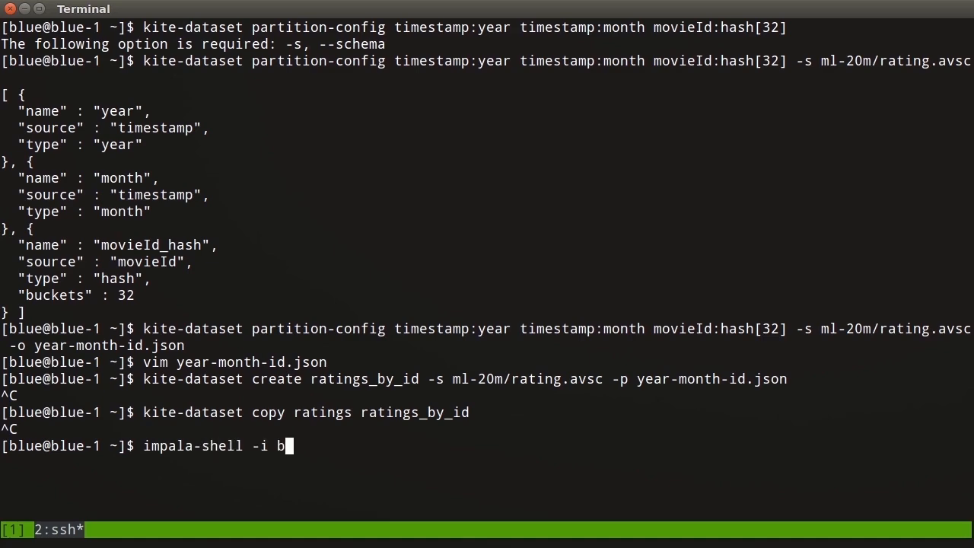
key(Return)
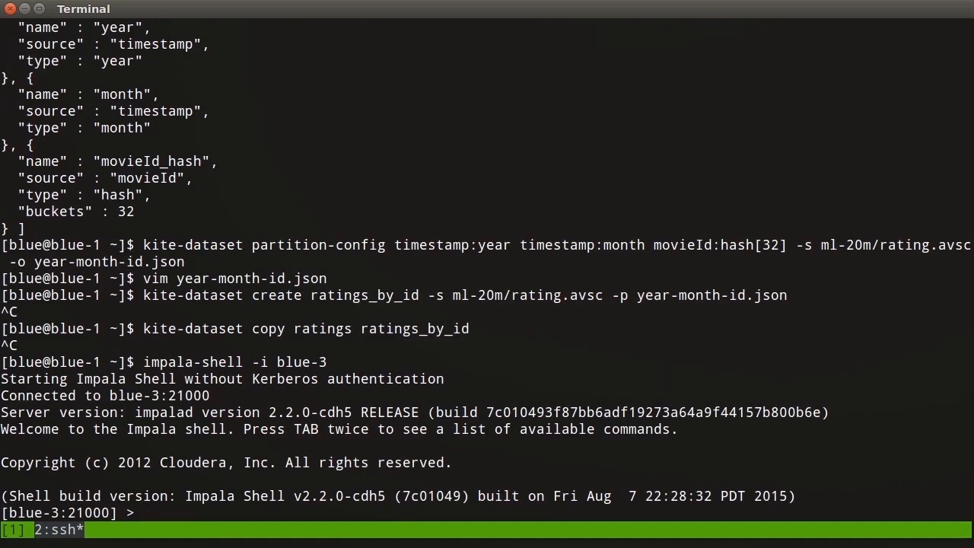
text(invalidate metadata;)
text(show tables;)
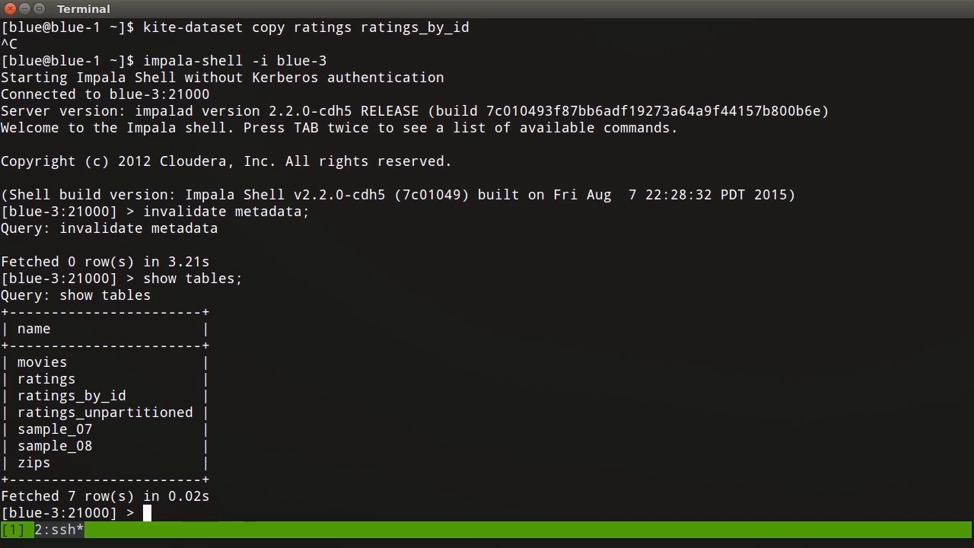
Compose the year, month avg(rating) query on ratings for movieid 588.
text(select year, mont)
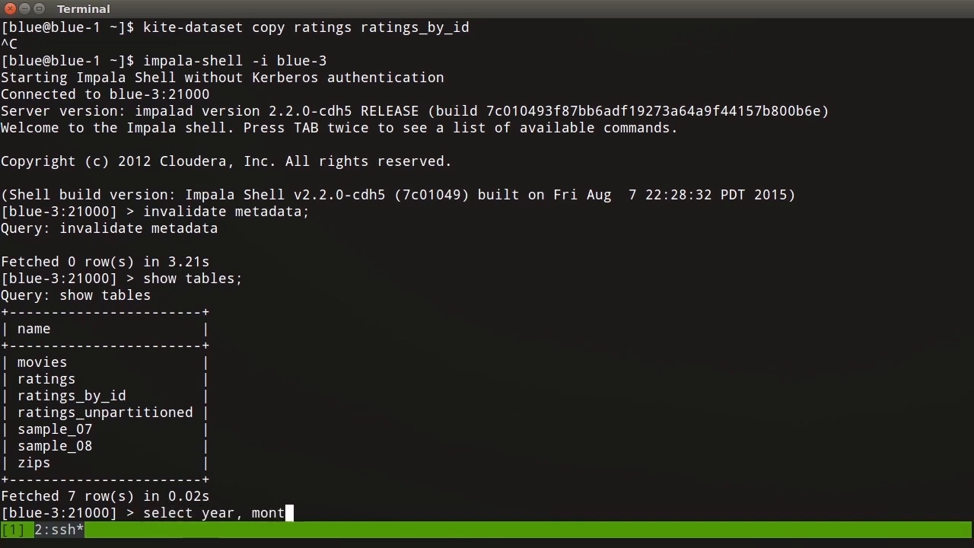
text(h, avg(r)
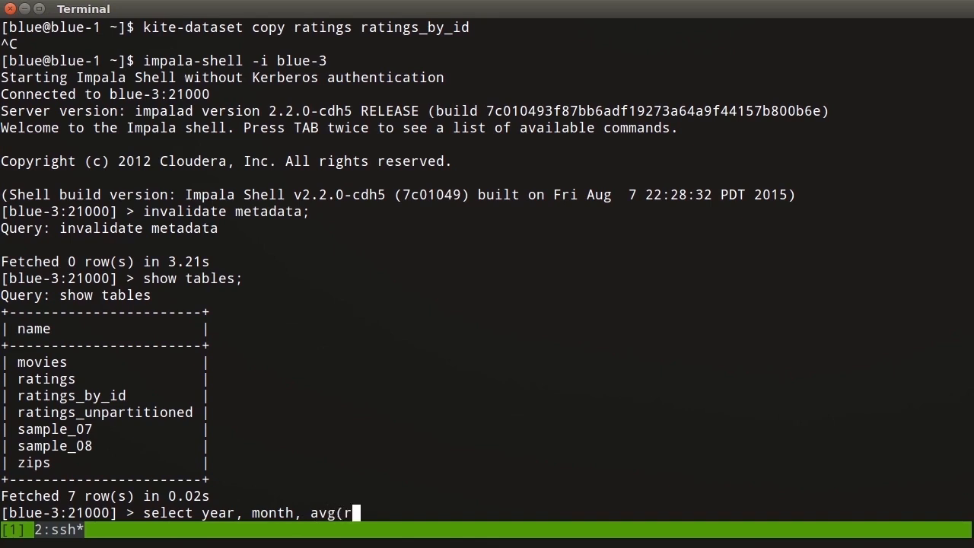
text(ating) from r)
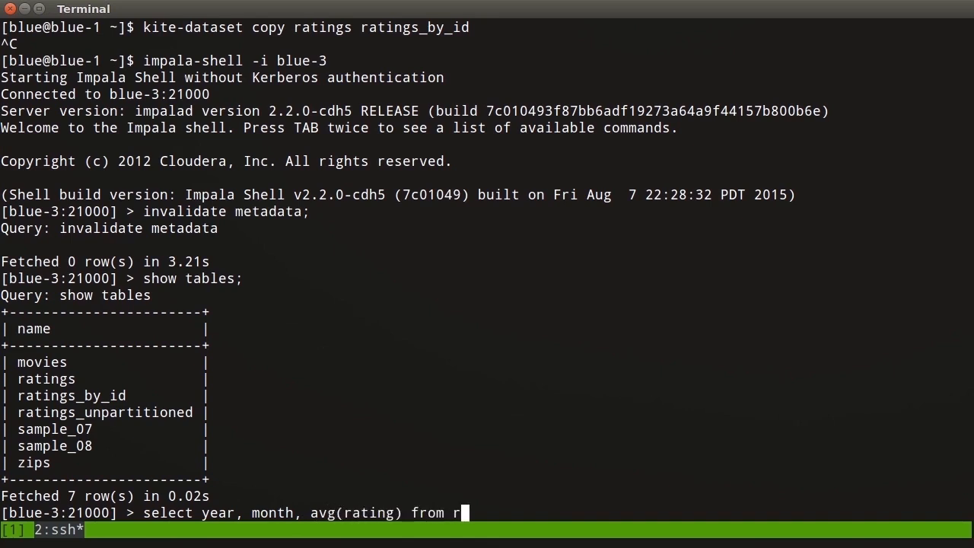
text(atings group by yea)
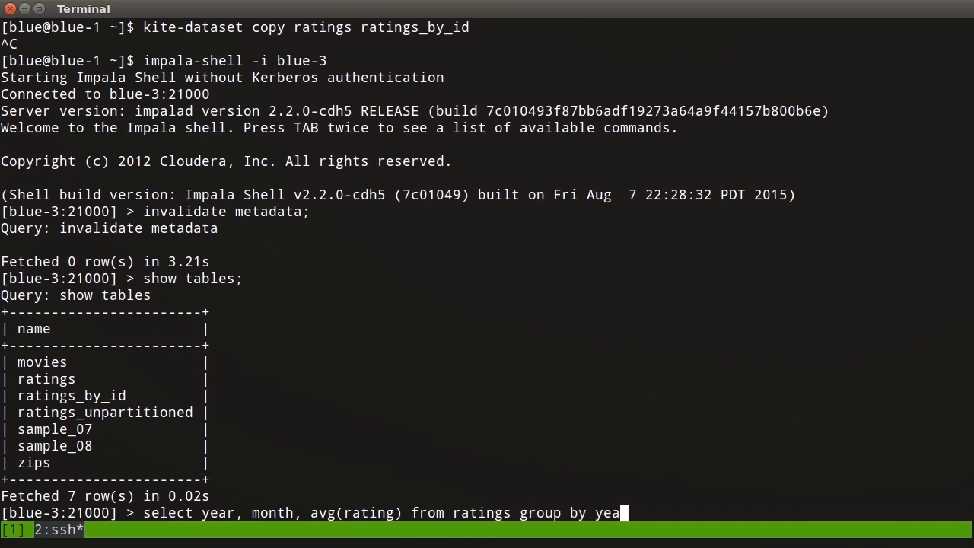
text(r, month or)
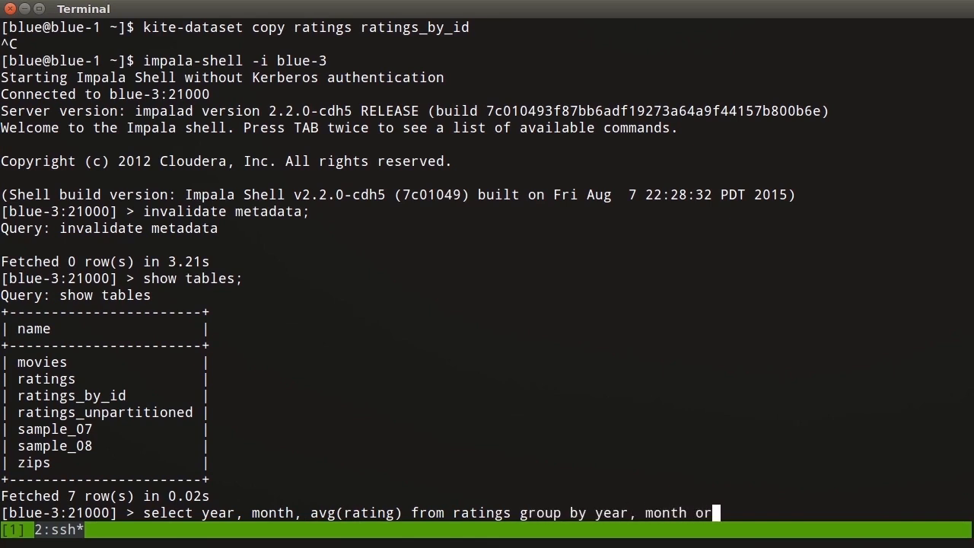
text(der by year, mont)
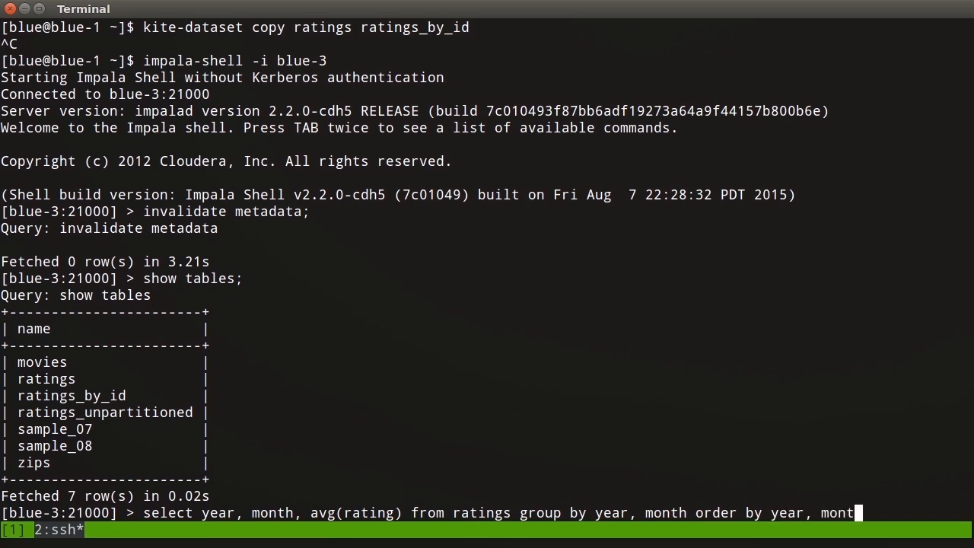
text(h;)
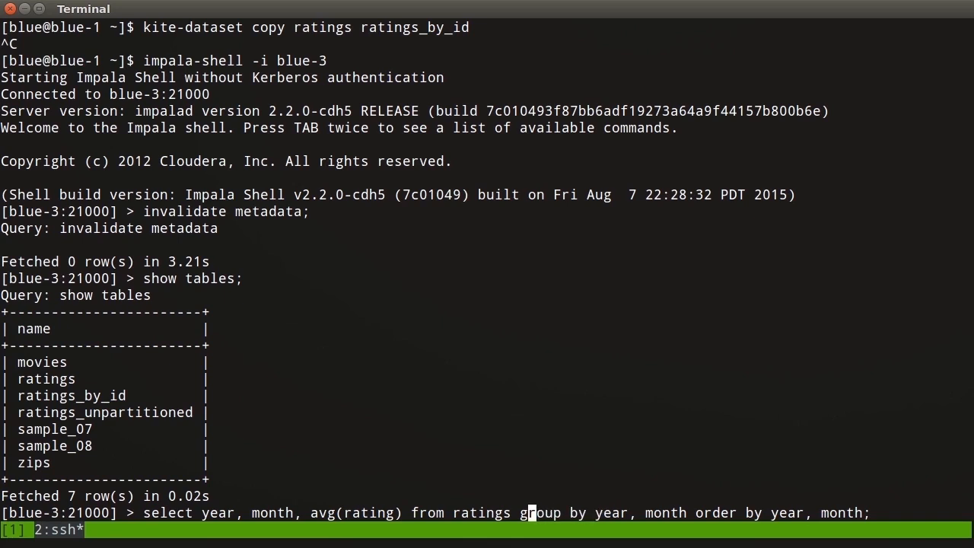
text(where movieid)
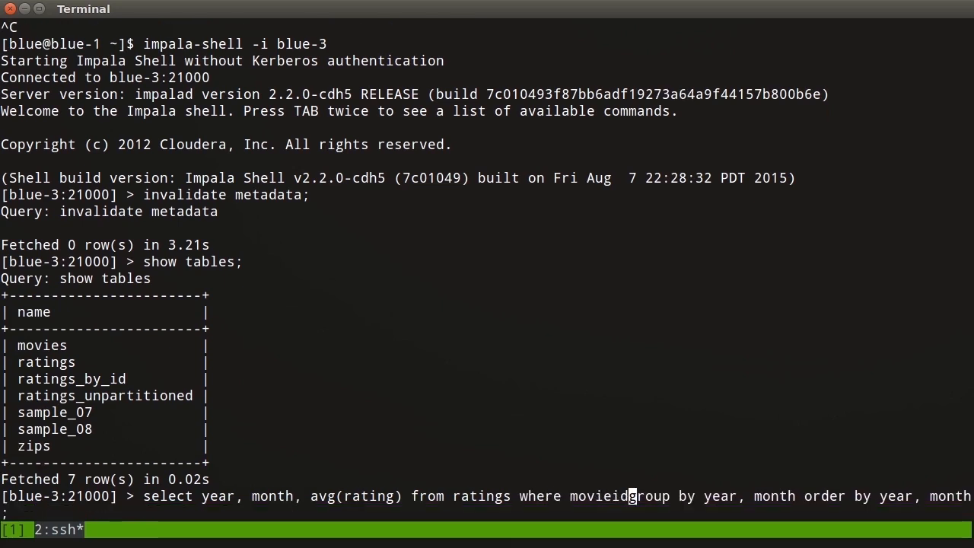
text(= 588)
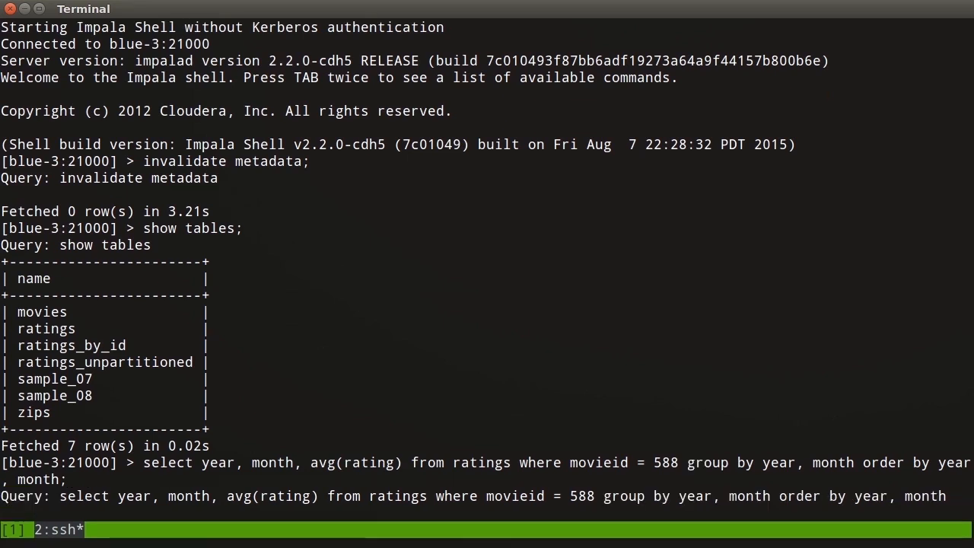
Run the movie 588 query on ratings, returning 228 monthly averages through March 2015.
key(Return)
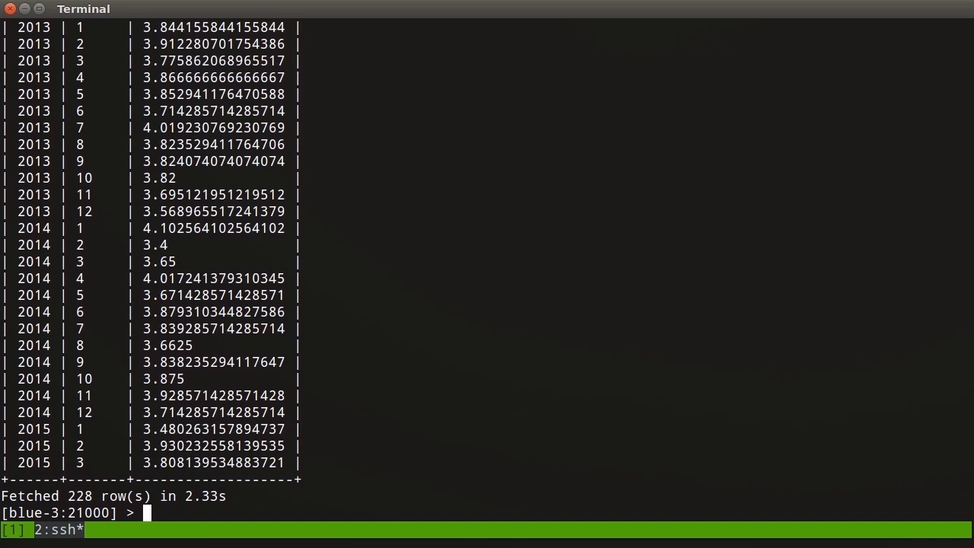
text(select year, month, avg(rating) from ratings where movieid = 588 group by year, month order by year, month;)
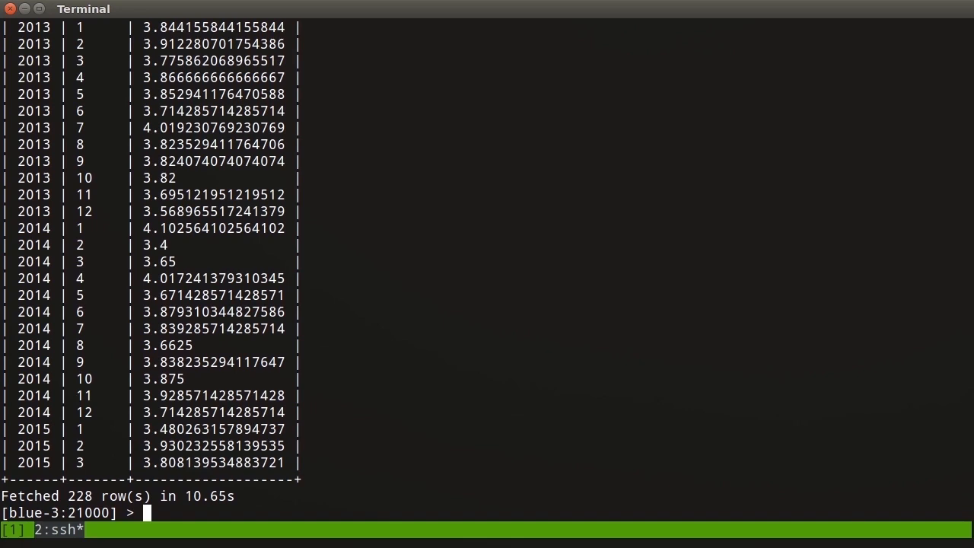
Query ratings_by_id for movie 588 filtered on movie_id_hash = 588 % 32, fixing the syntax error.
text(select year, month, avg(rating) from ratings_by_id where movieid = 588 group by year, month order by year, month;)
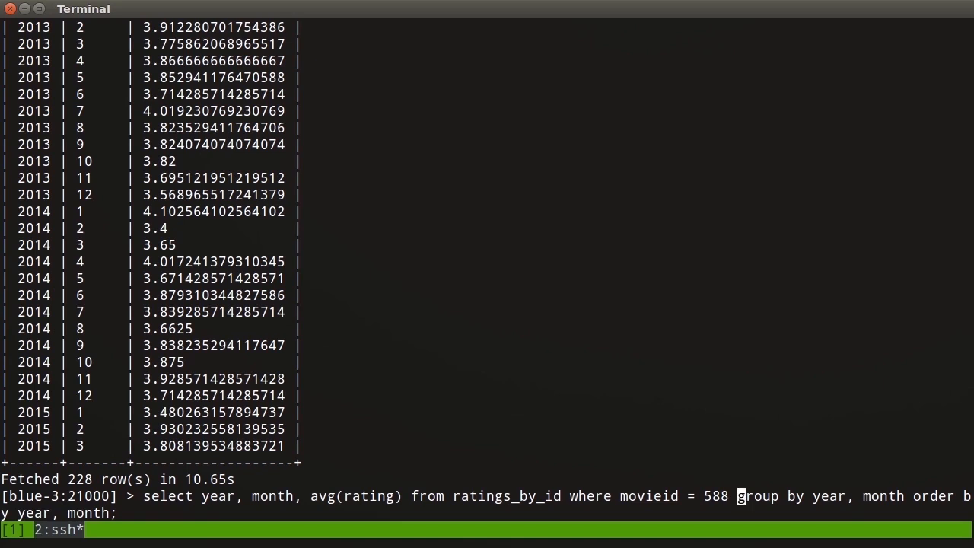
text(and)
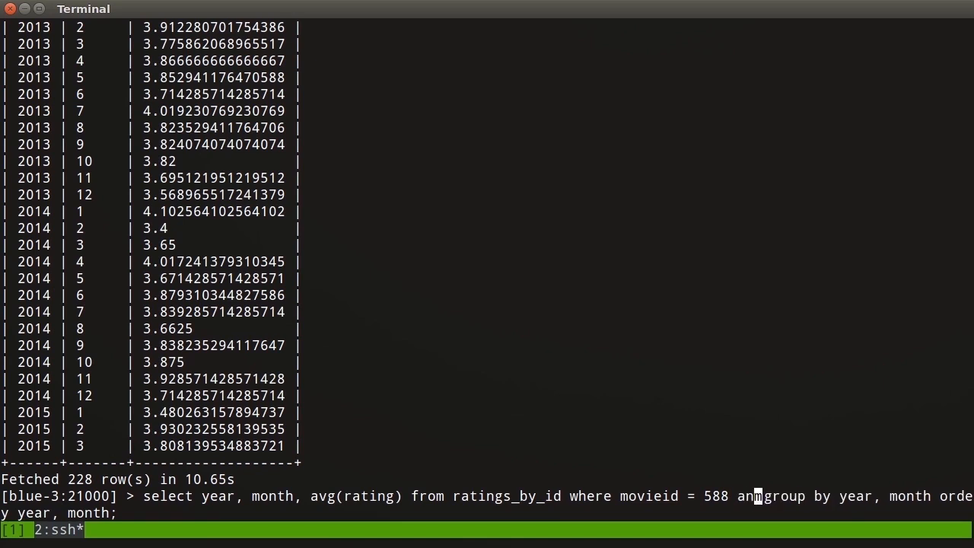
text(movie_id_hash = (588)
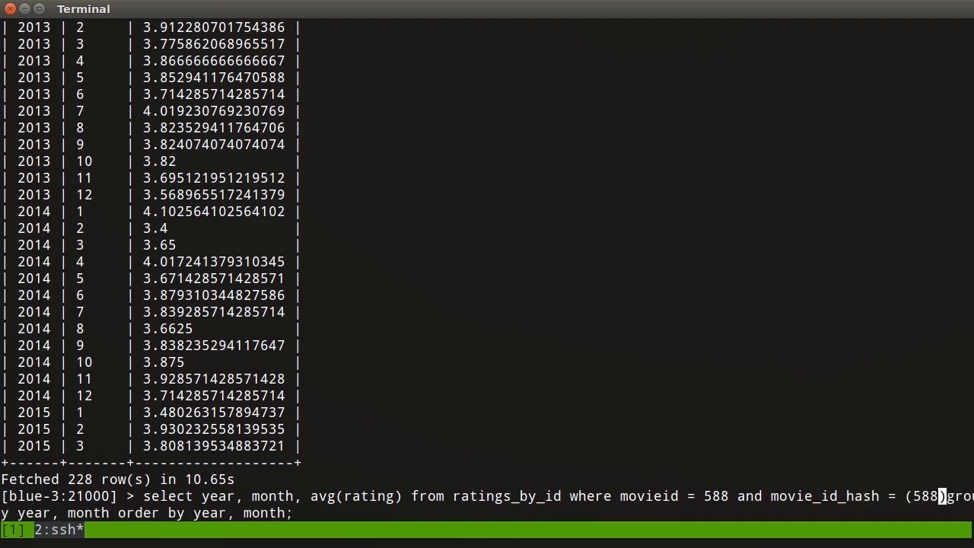
key(Return)
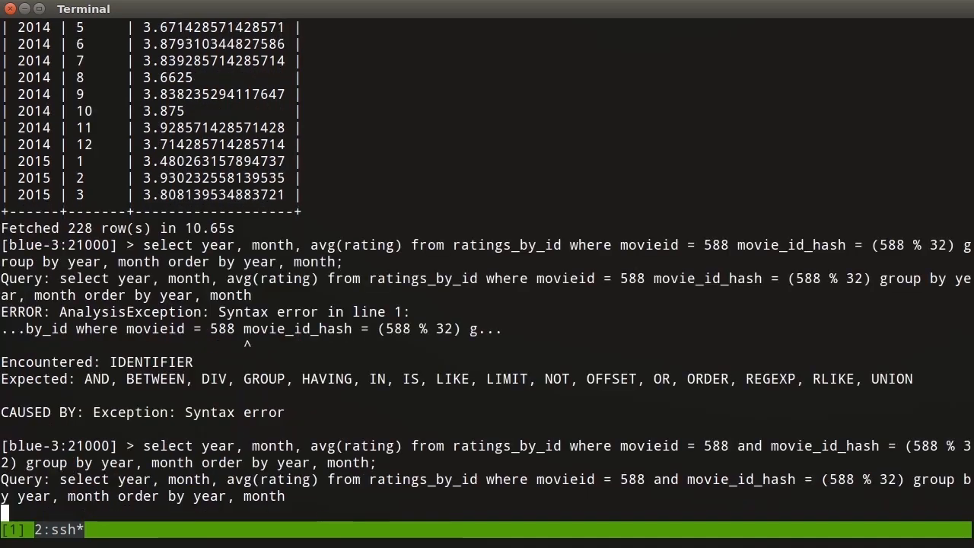
key(Return)
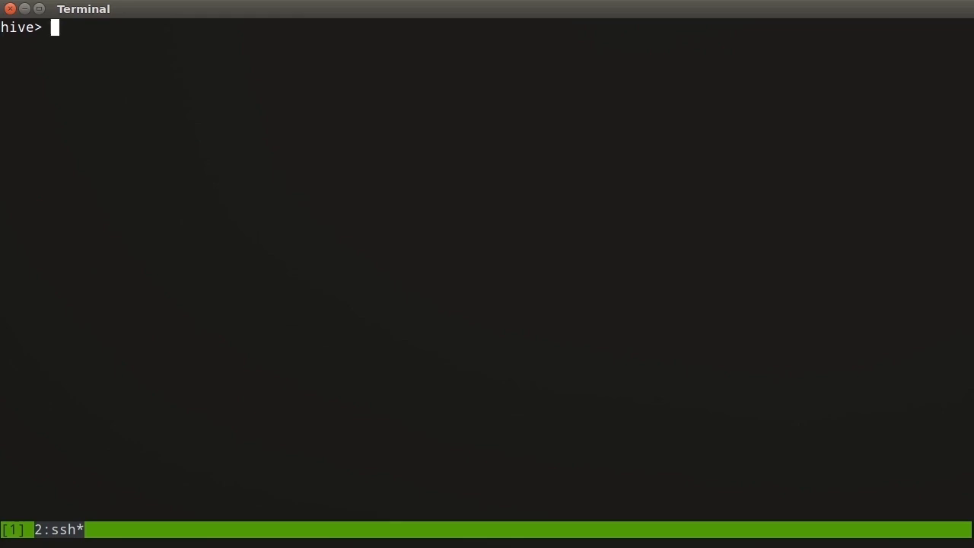
Run 'select movieid, avg(rating) from ratings group by movieid;' in Hive.
text(select movi)
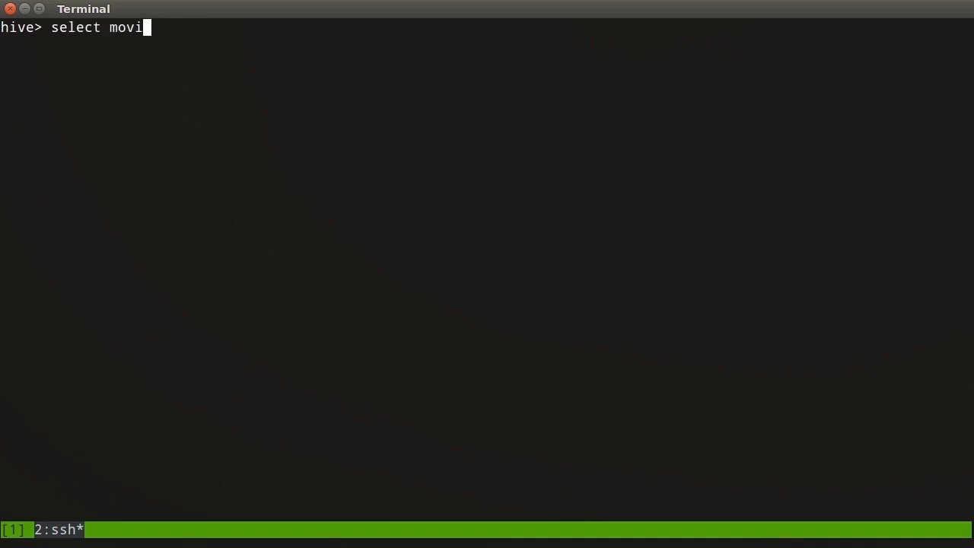
text(eid, avg)
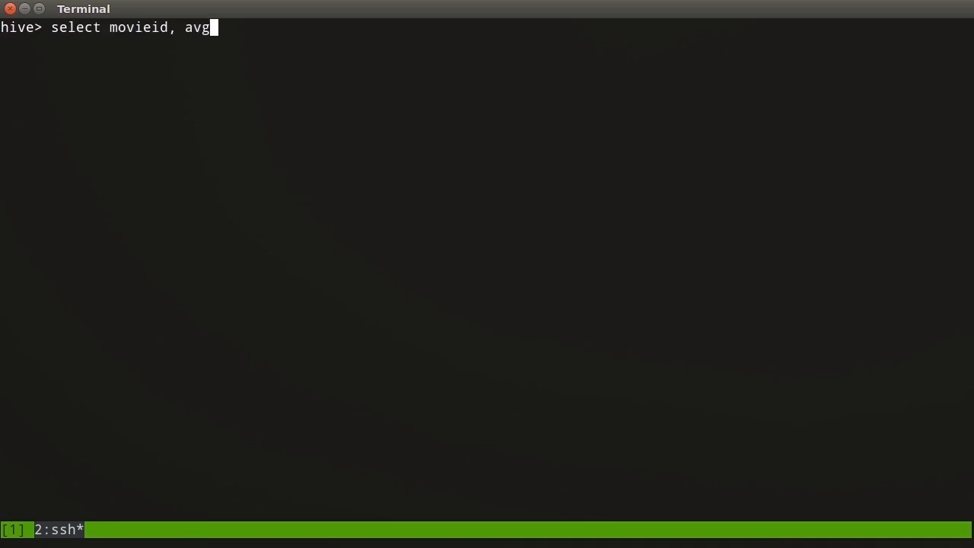
text((rating) from)
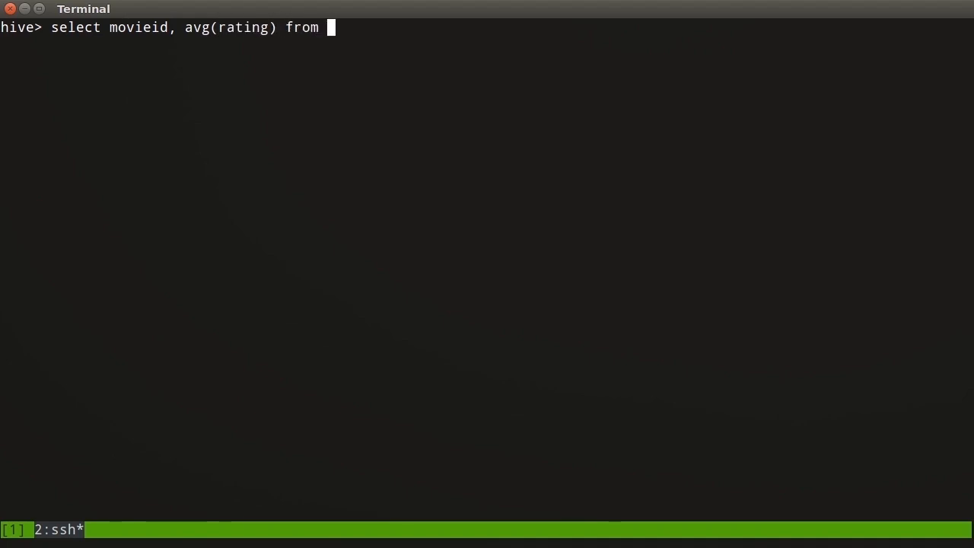
text(ratings wh)
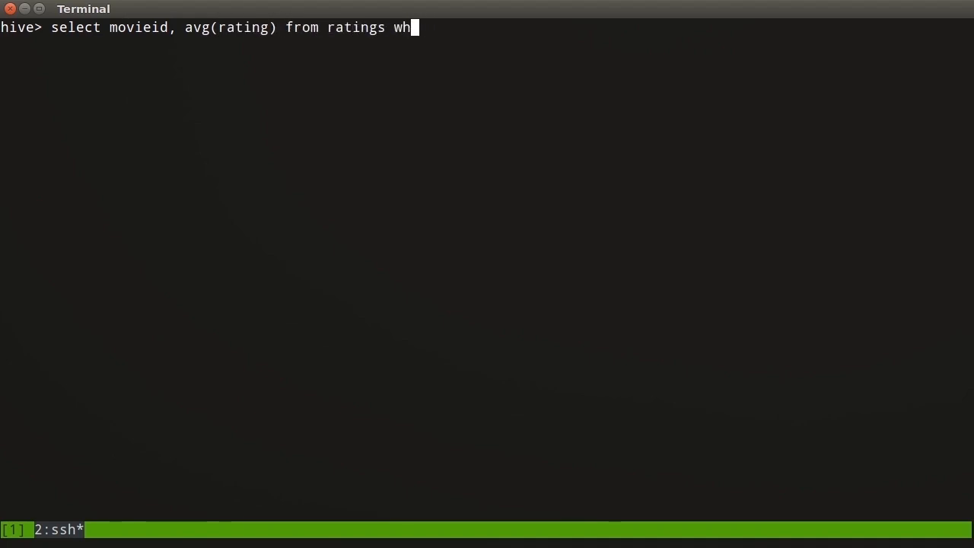
key(BackSpace)
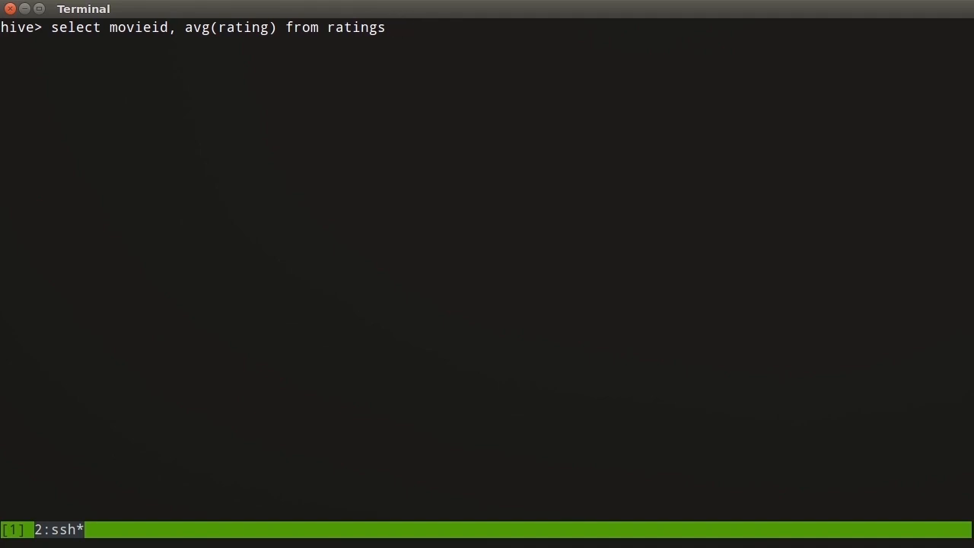
text(" ")
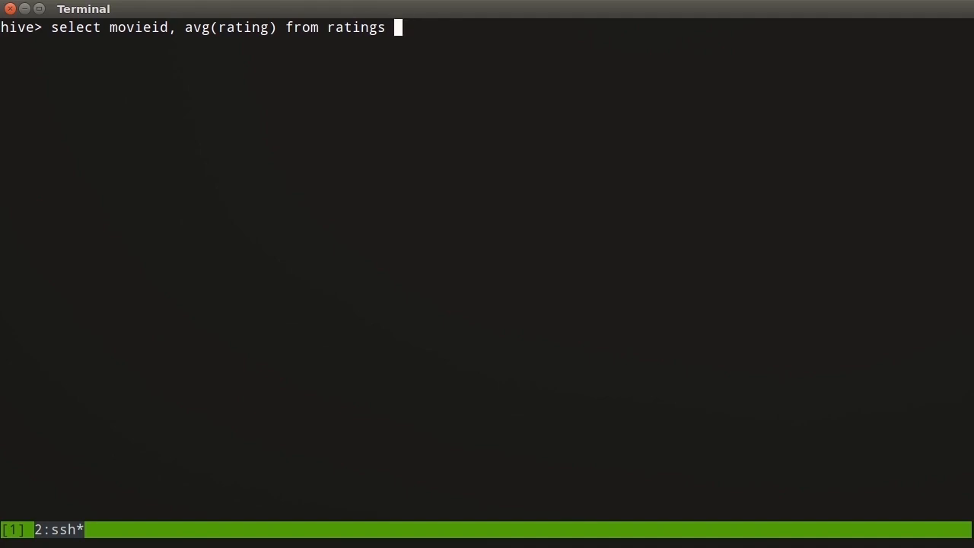
text(group by movie)
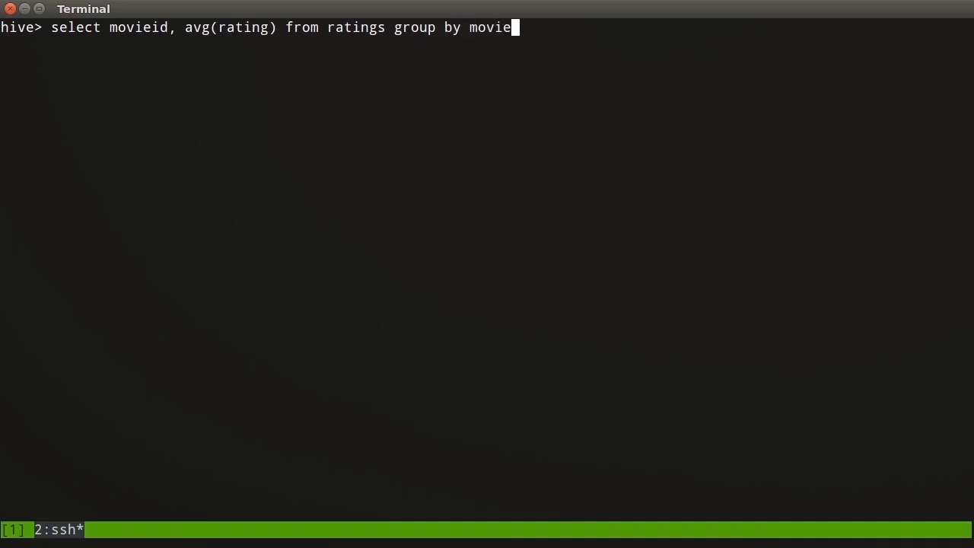
text(id;)
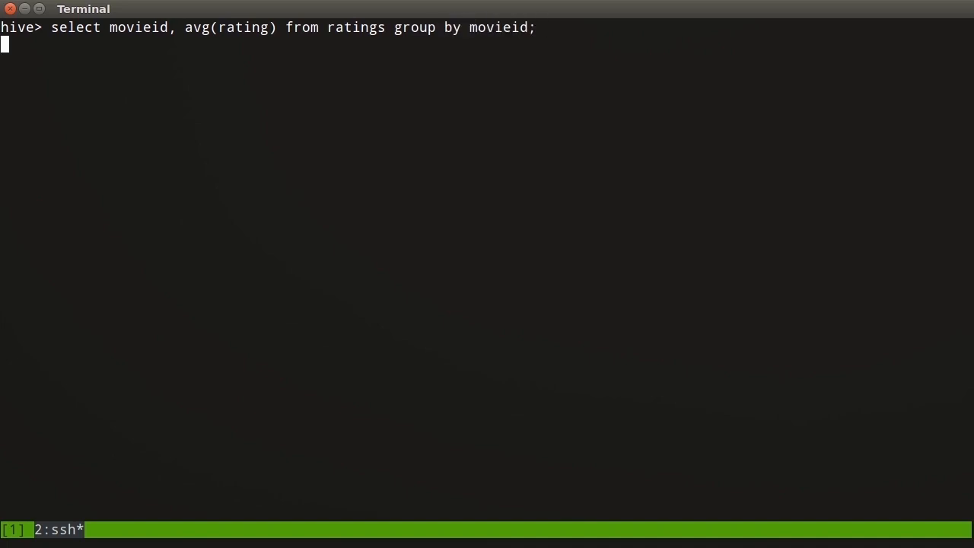
key(Return)
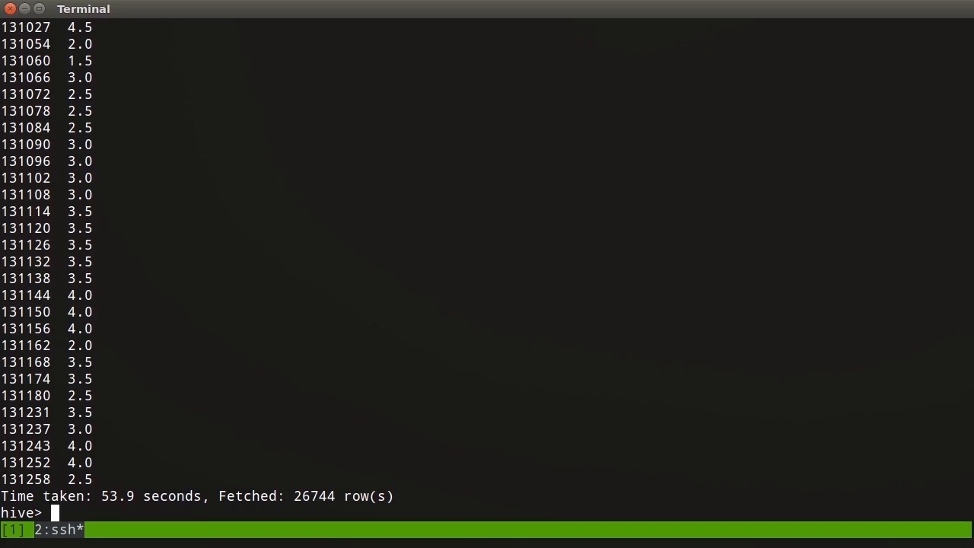
Rerun the average-rating query on ratings_by_id, grouping by movie_id_hash and movieid.
text(select movieid, avg(rating) from ratings group by movieid;)
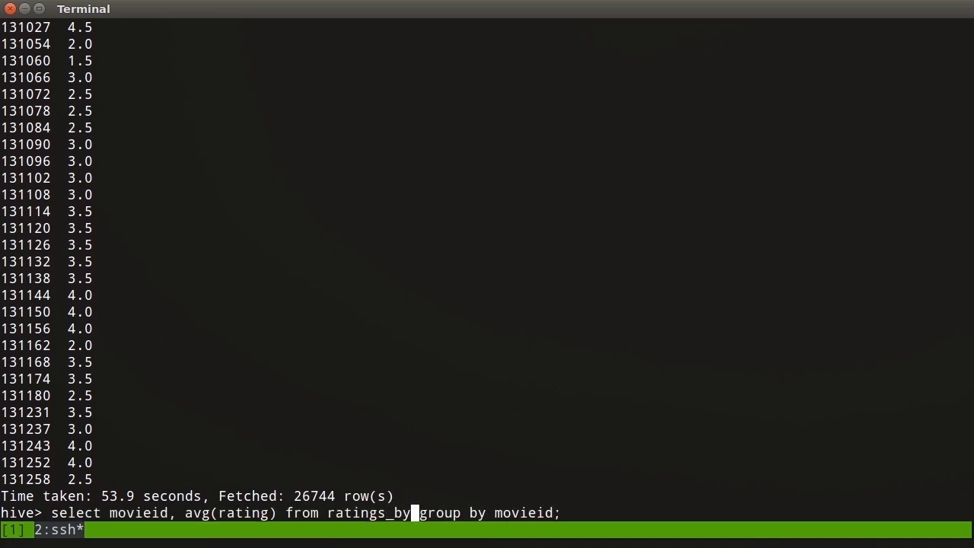
text(_id)
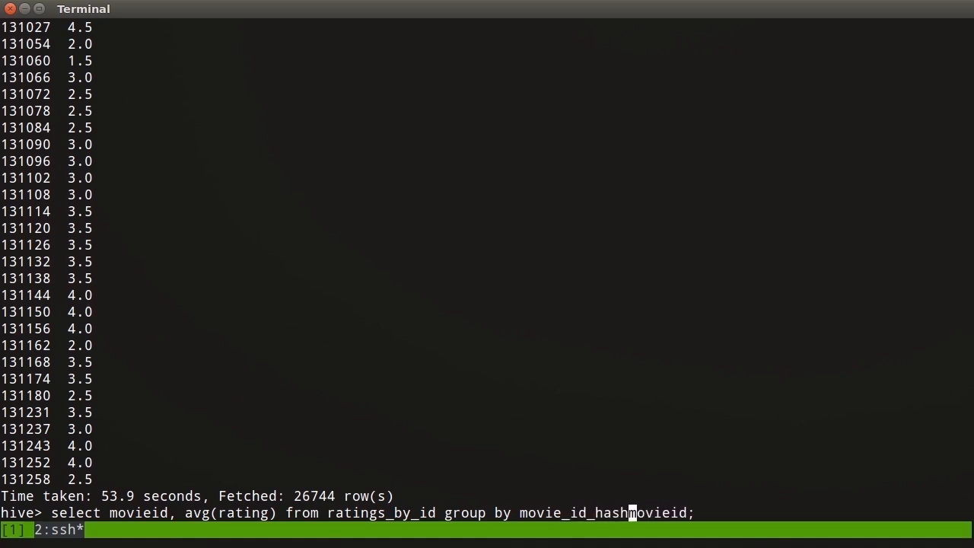
text(,)
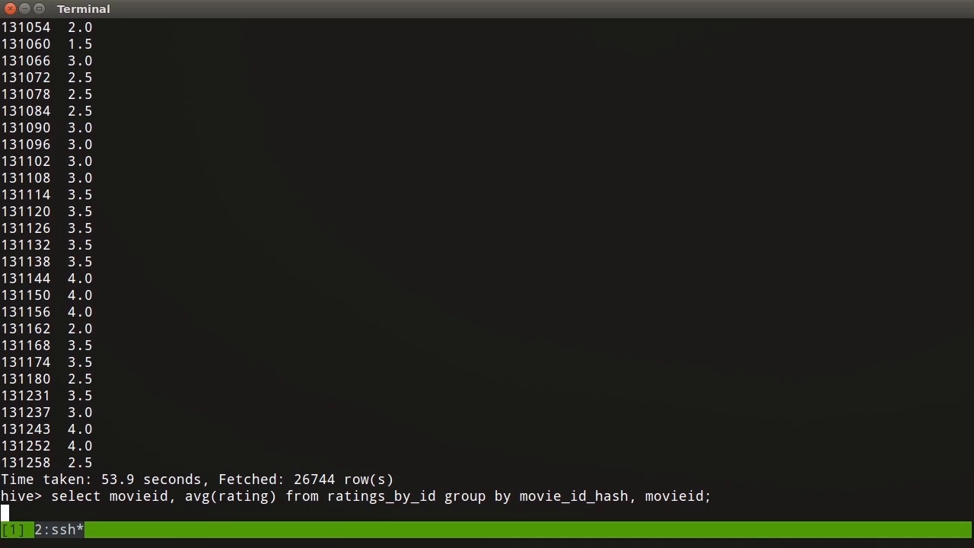
key(Return)
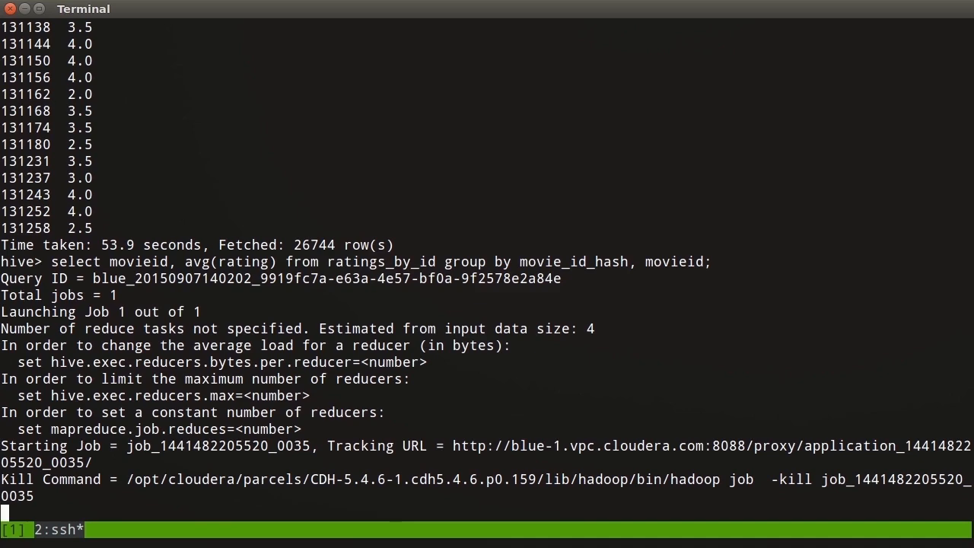
Watch the ratings_by_id MapReduce job, then kill it at 8% map with Ctrl+C.
scroll(down, 3)
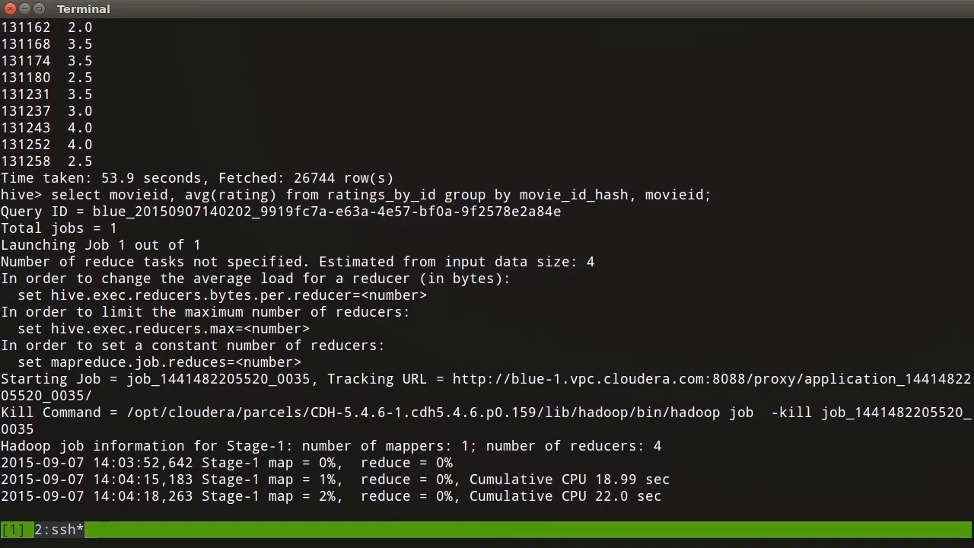
scroll(down, 3)
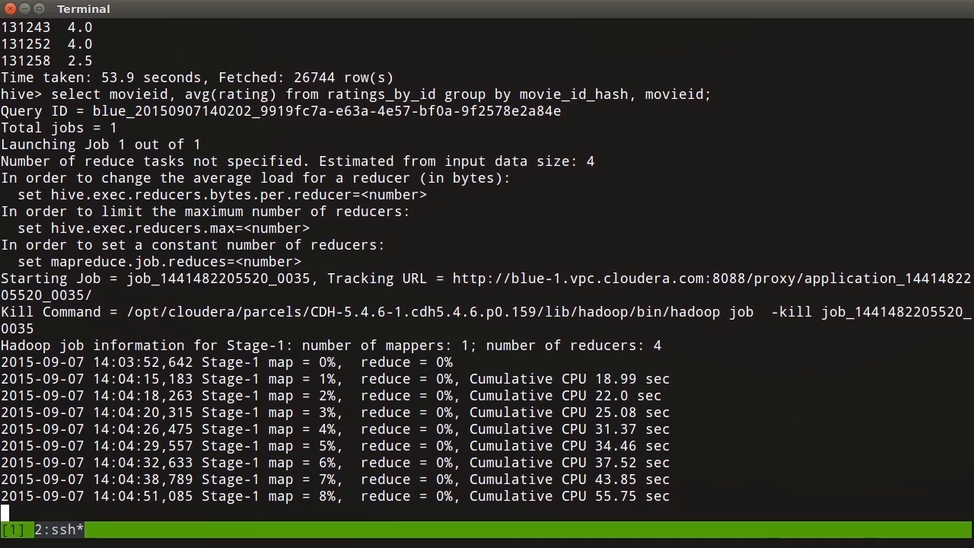
key(ctrl+c)
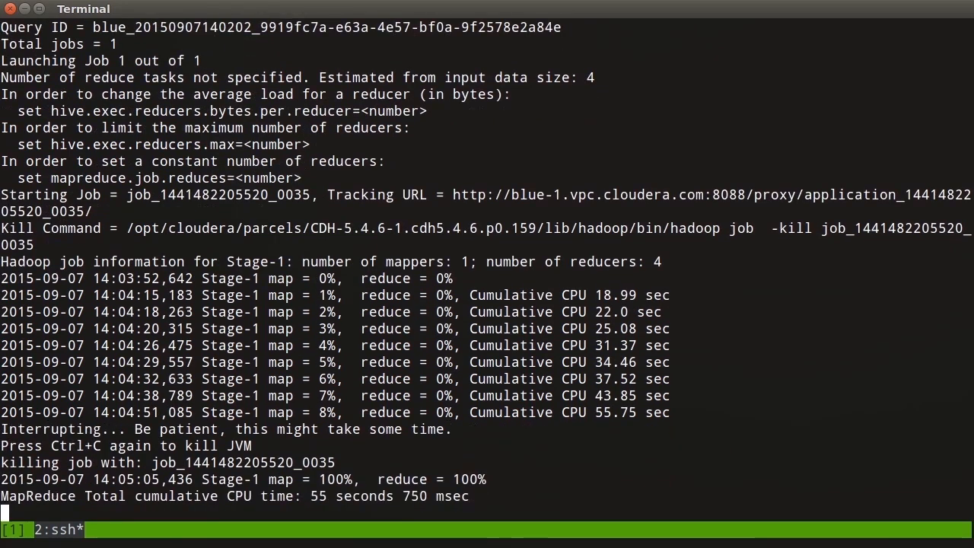
scroll(down, 3)
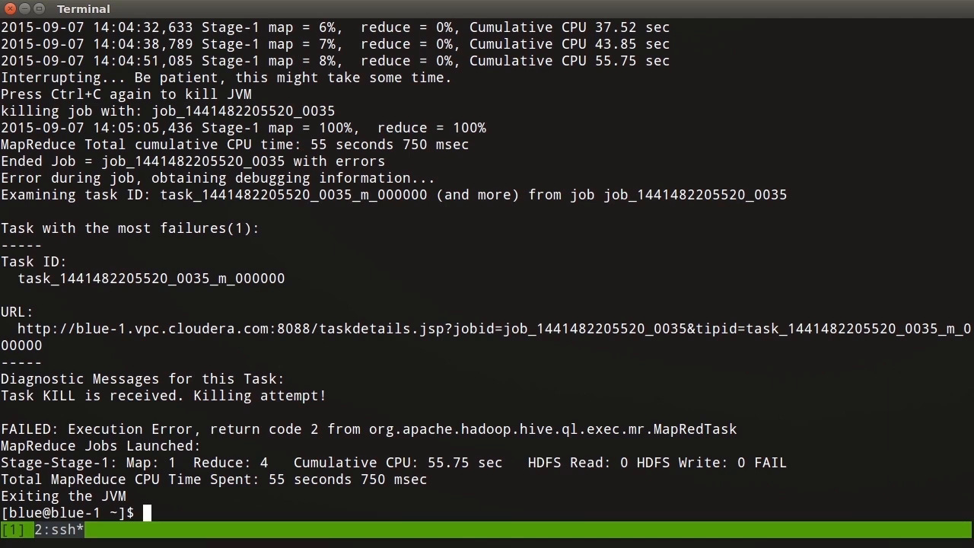
List files in /user/hive/warehouse/ratings/year=2015/month=03/ with hadoop fs -ls.
text(hadoop)
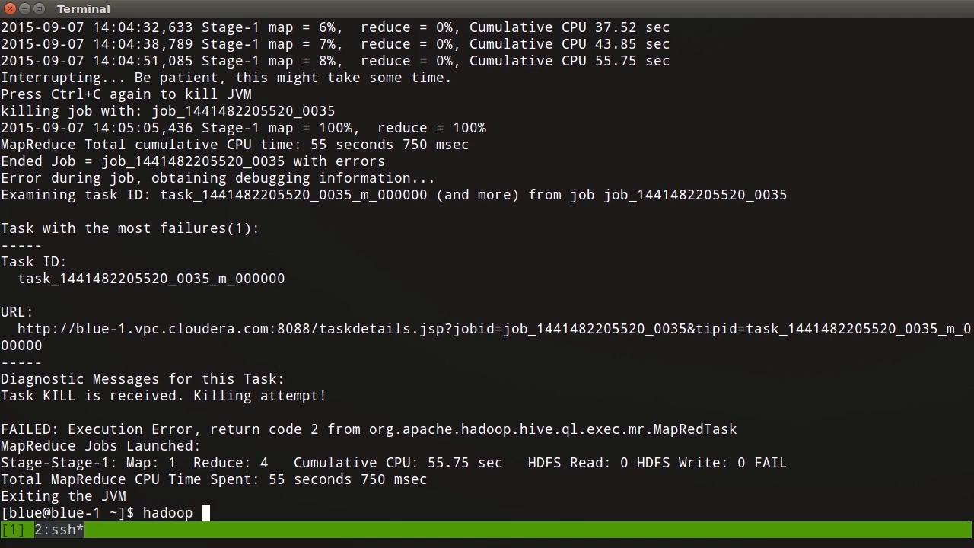
text(fs -ls /user)
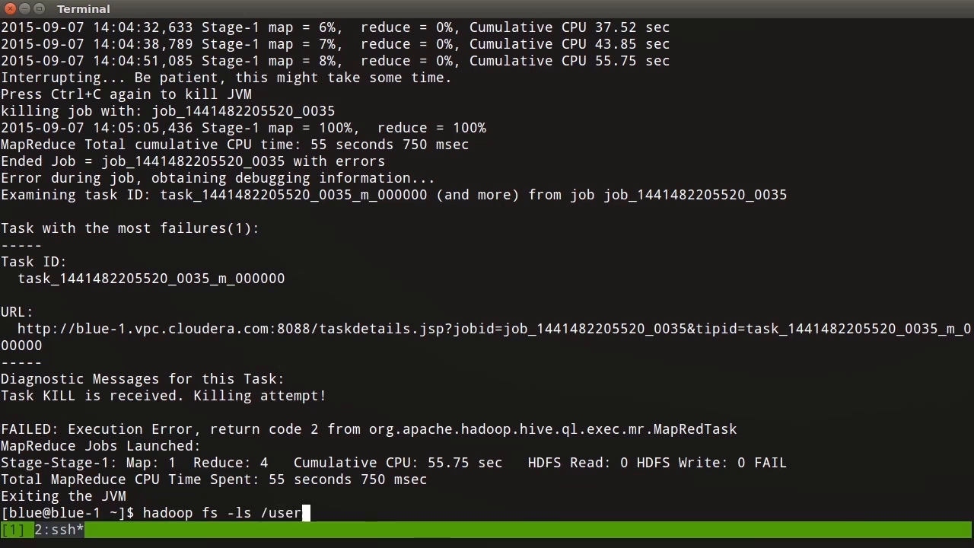
text(/hive/warehouse/ra)
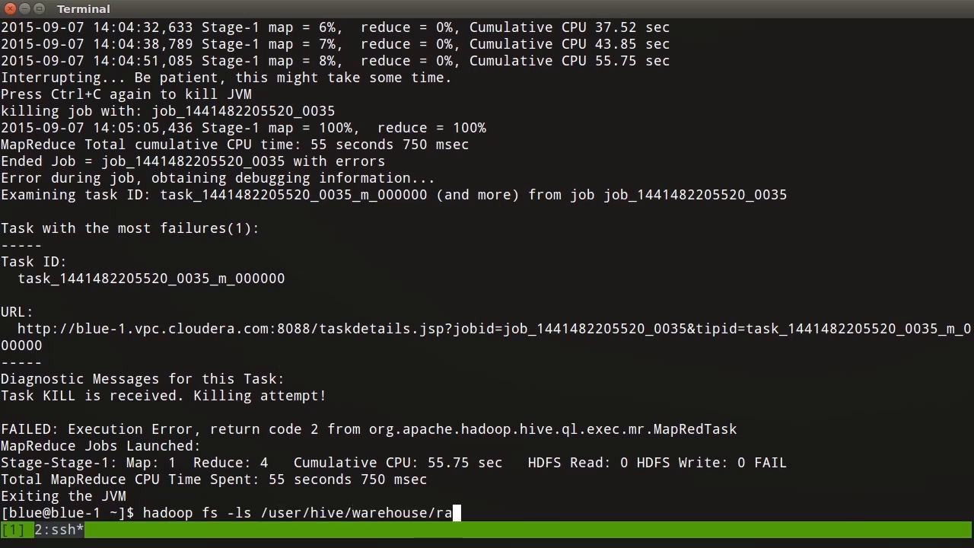
text(tings/year=2015/)
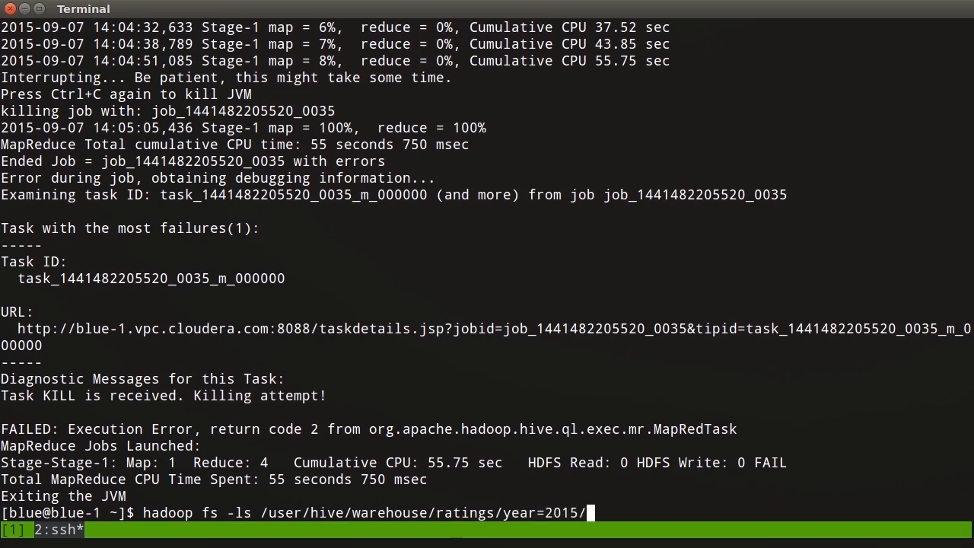
text(month=)
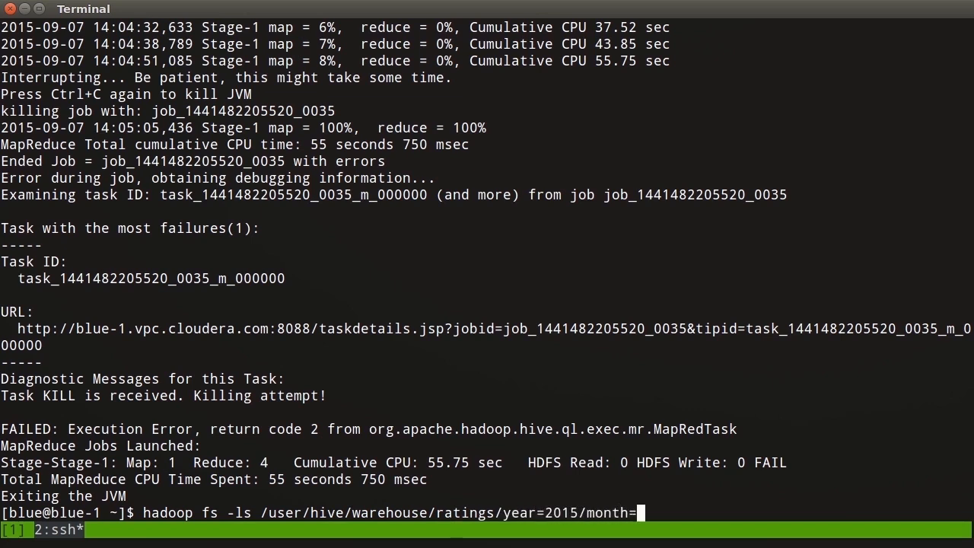
text(03/)
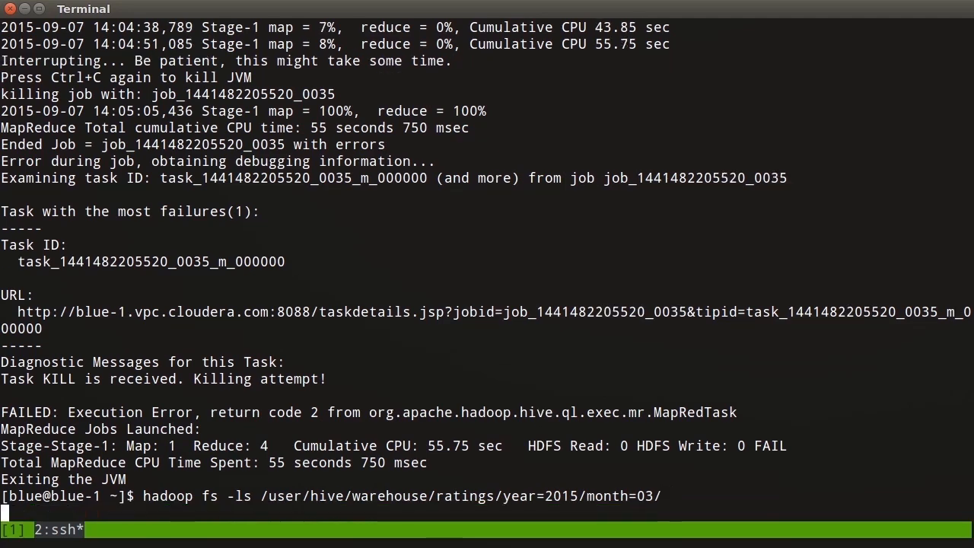
key(Return)
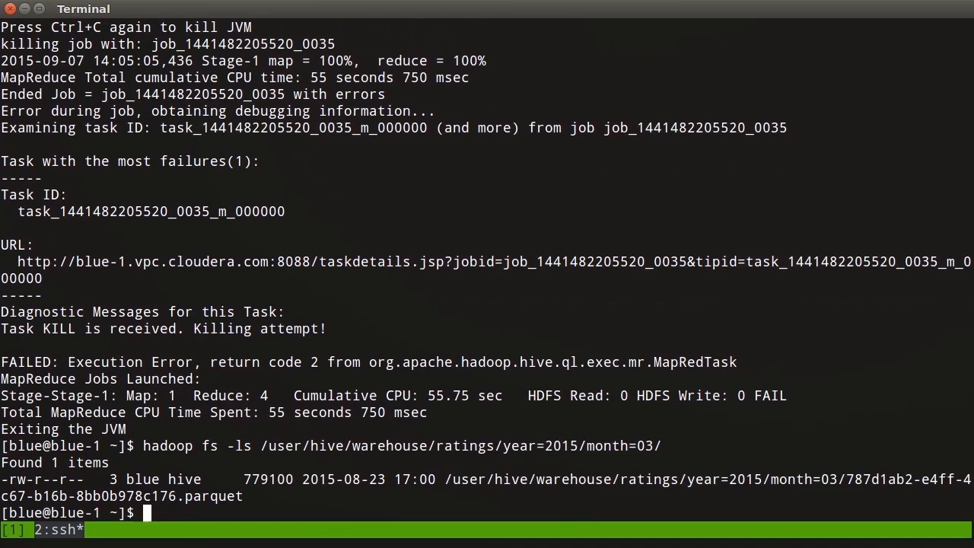
List files in the ratings_by_id year=2015/month=03/movie_id_hash=8 partition.
text(hadoop fs -ls /user/hive/warehouse/ratings/year=2015/month=03/)
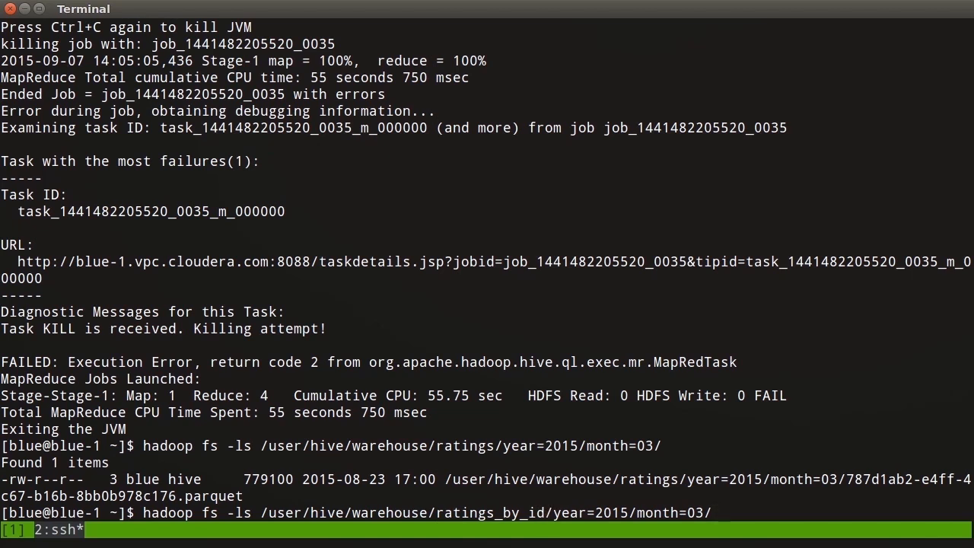
text(movie_i)
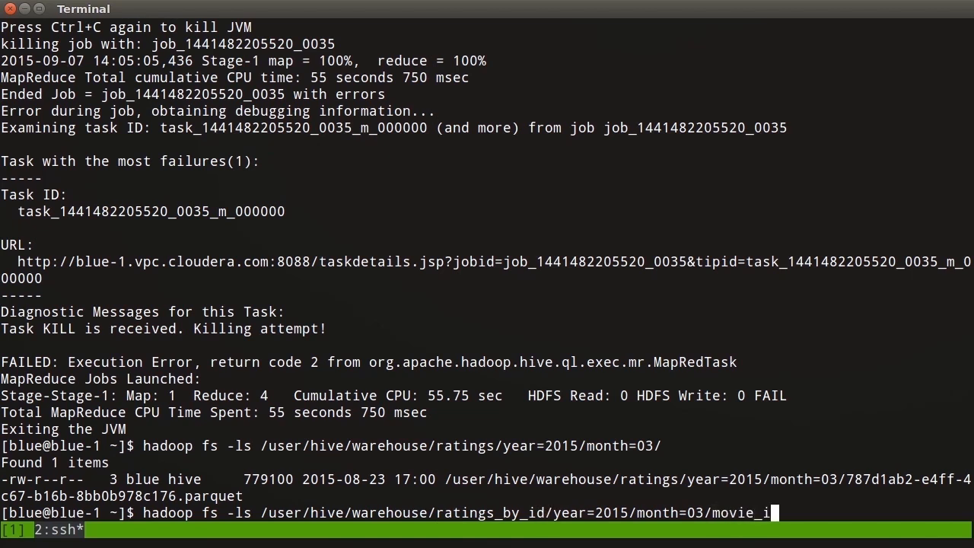
text(d_hash=)
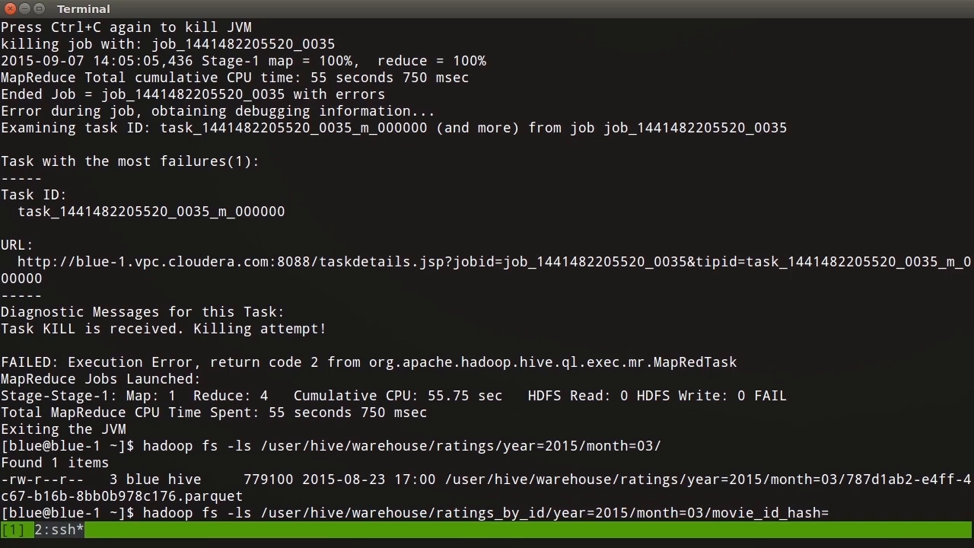
key(Return)
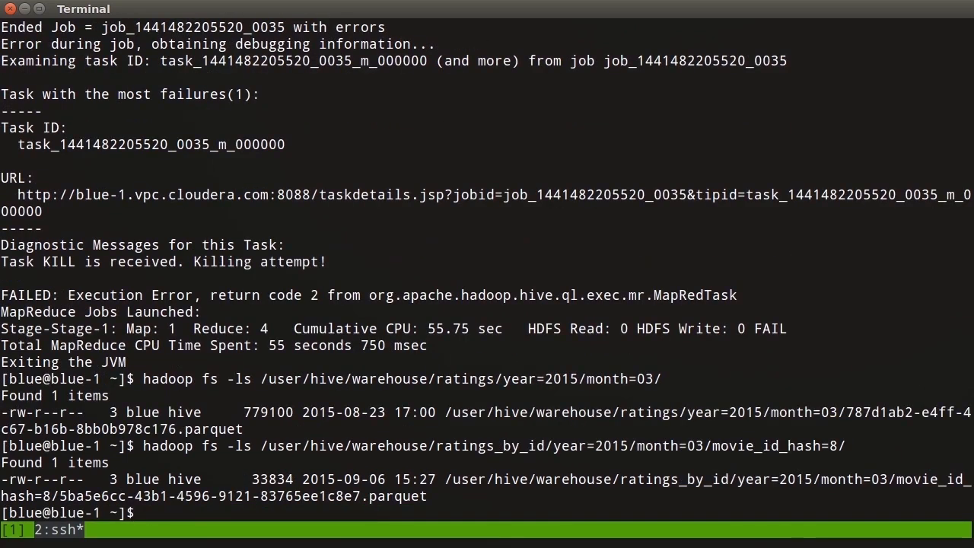